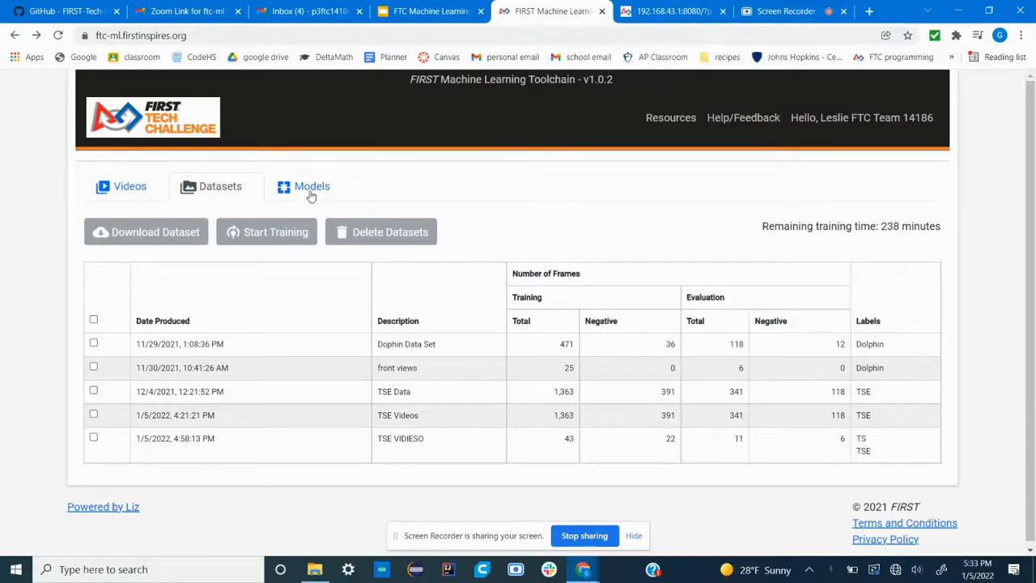
# Review the trained models list showing the succeeded TSE Model in the ML Toolchain.
pyautogui.click(312, 186)
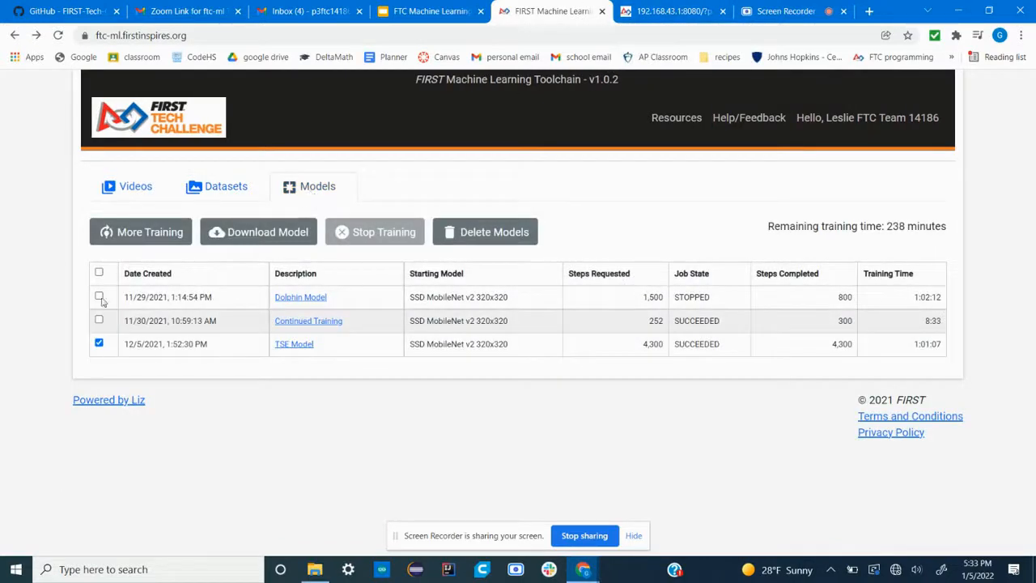
pyautogui.click(672, 12)
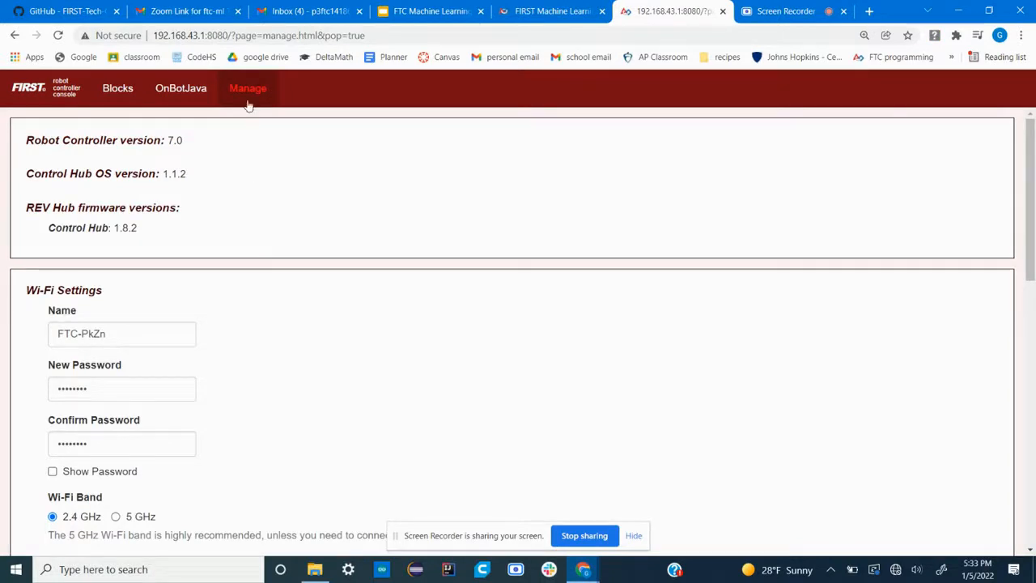
# Upload model_20220105_162507.tflite from the Manage page, then move to OnBot Java.
pyautogui.scroll(-3)
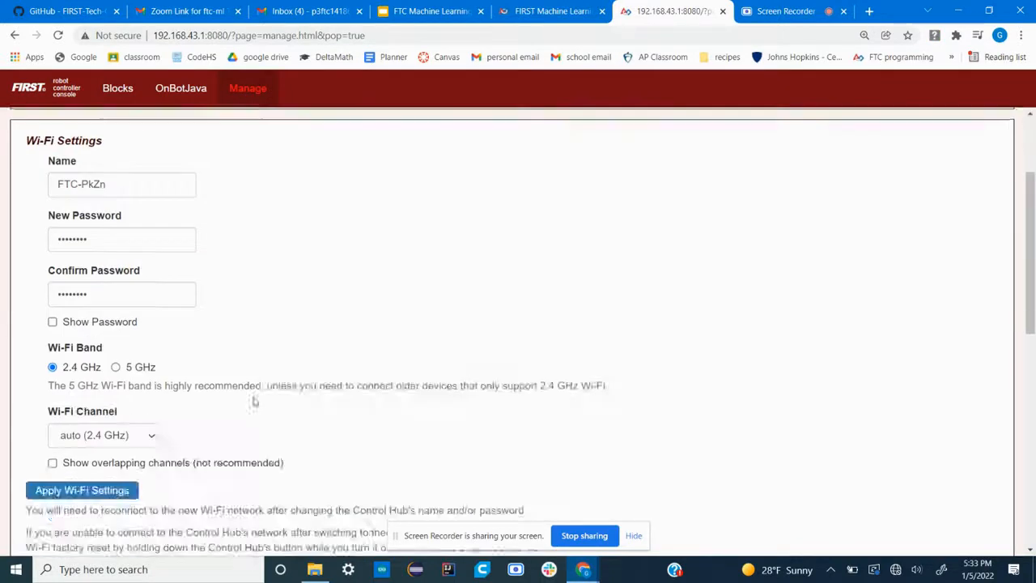
pyautogui.scroll(-3)
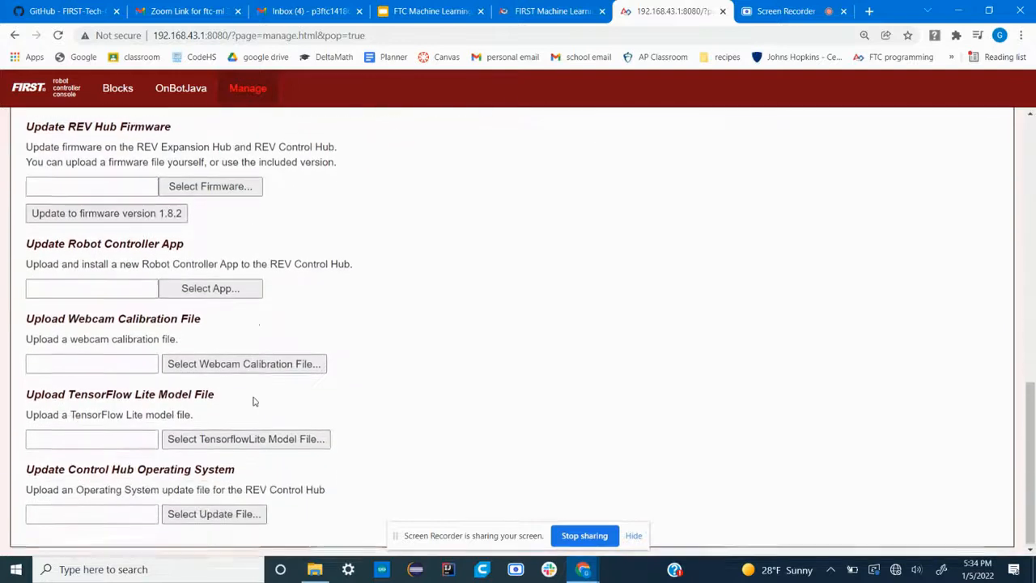
pyautogui.doubleClick(120, 395)
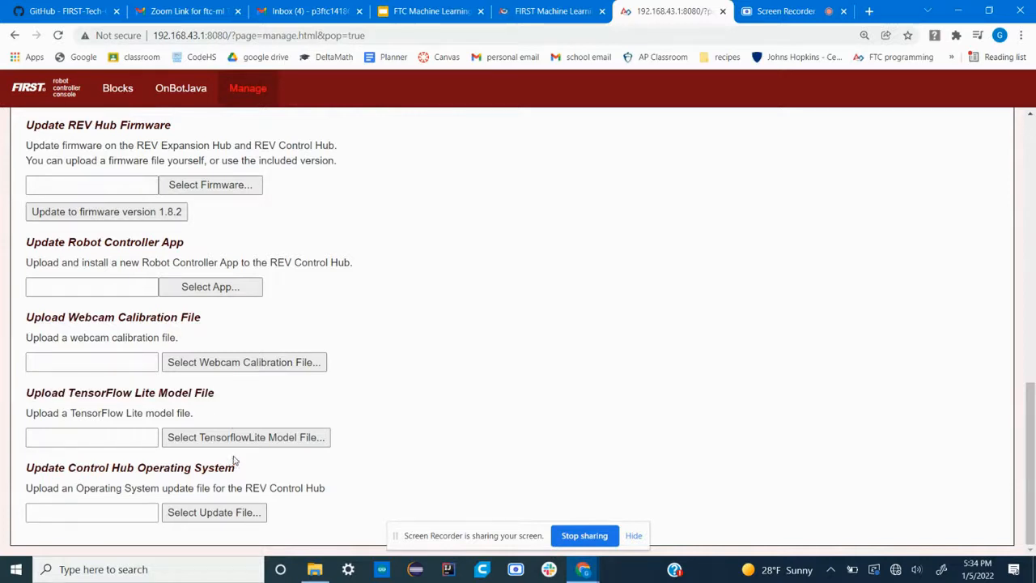
pyautogui.click(245, 437)
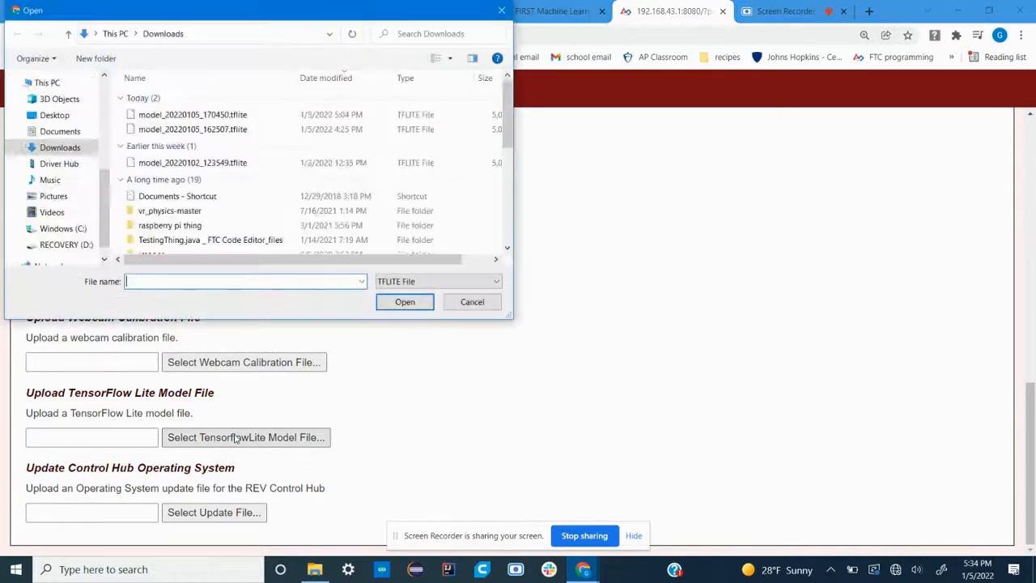
pyautogui.click(192, 129)
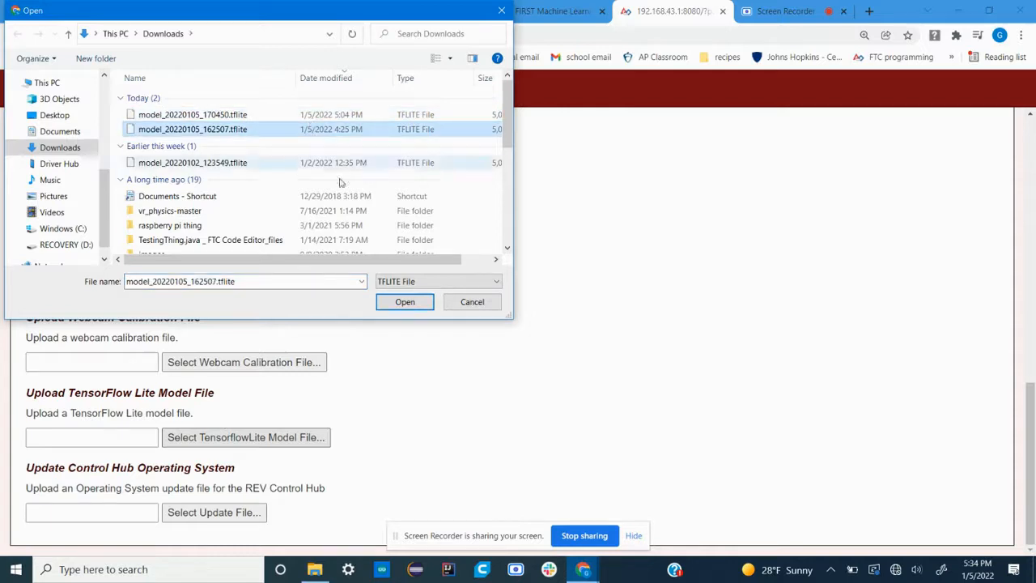
pyautogui.click(405, 301)
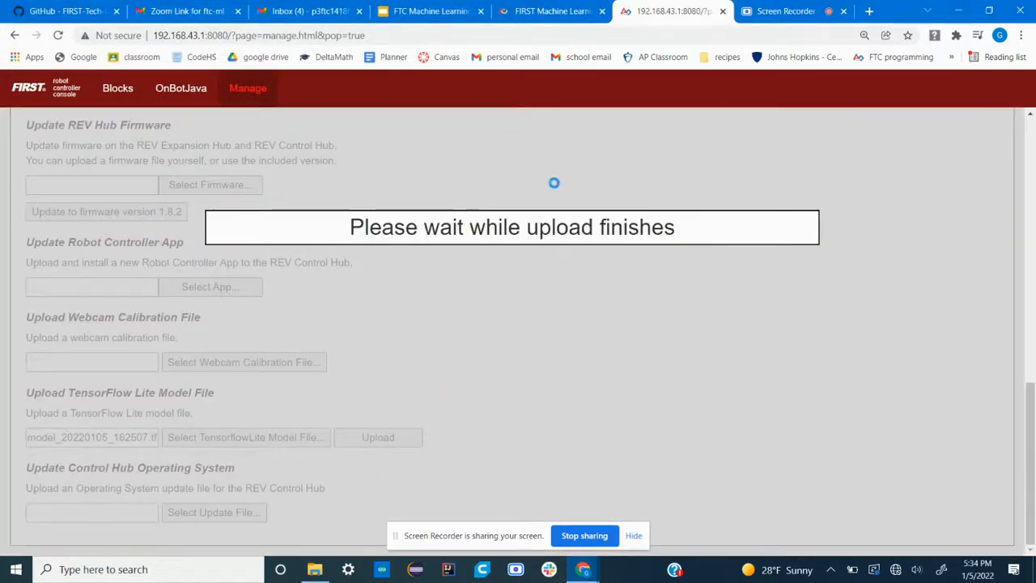
pyautogui.click(118, 87)
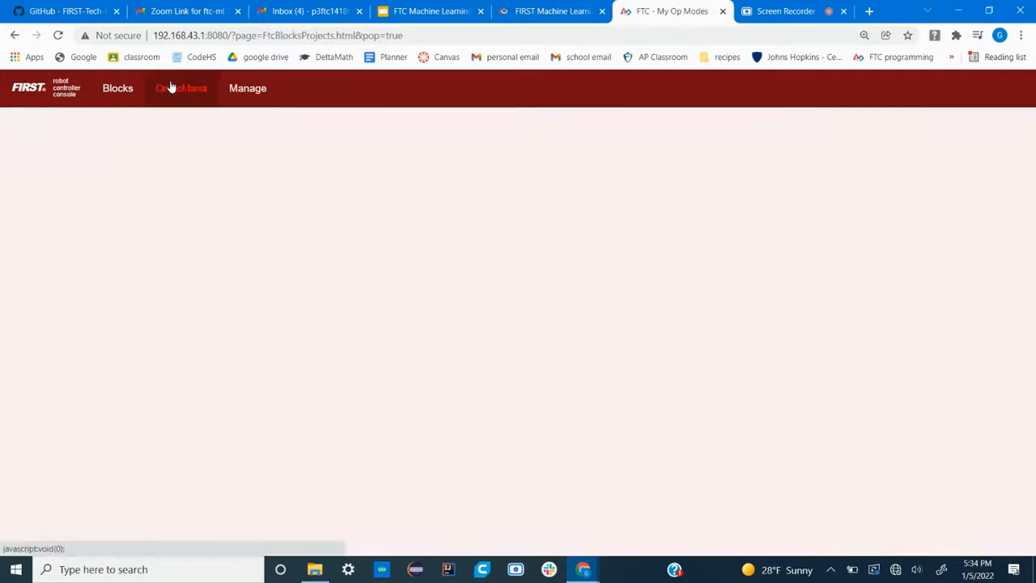
# Name a new file TensorFlowCustomModel and base it on ConceptTensorFlowObjectDetectionWebcam.
pyautogui.click(181, 88)
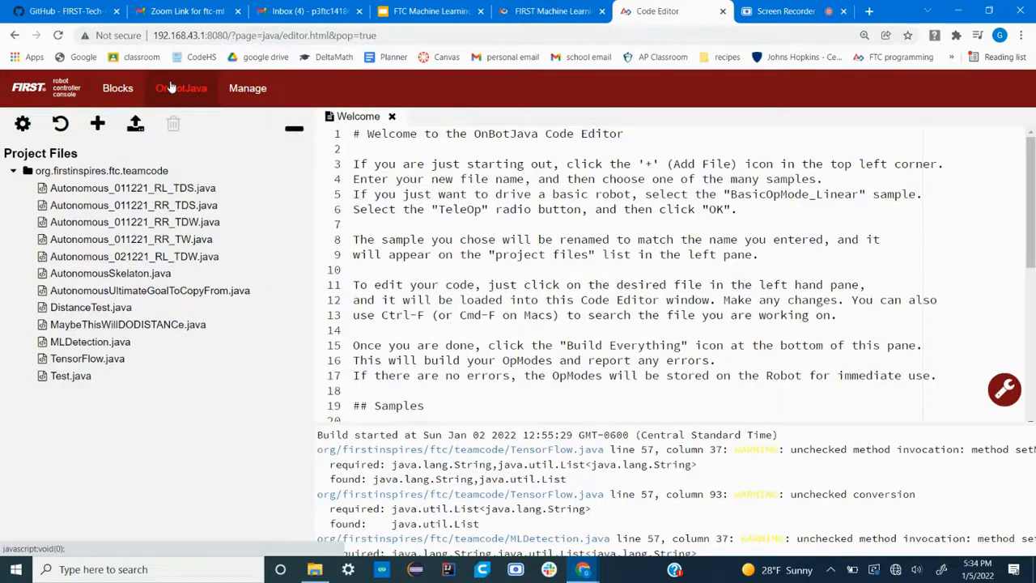
pyautogui.moveTo(96, 123)
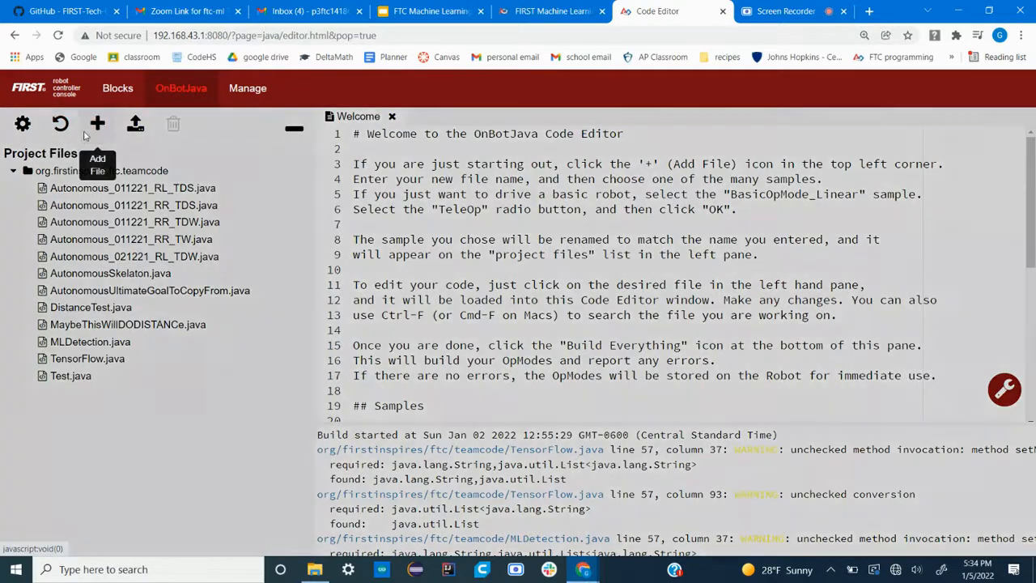
pyautogui.click(96, 123)
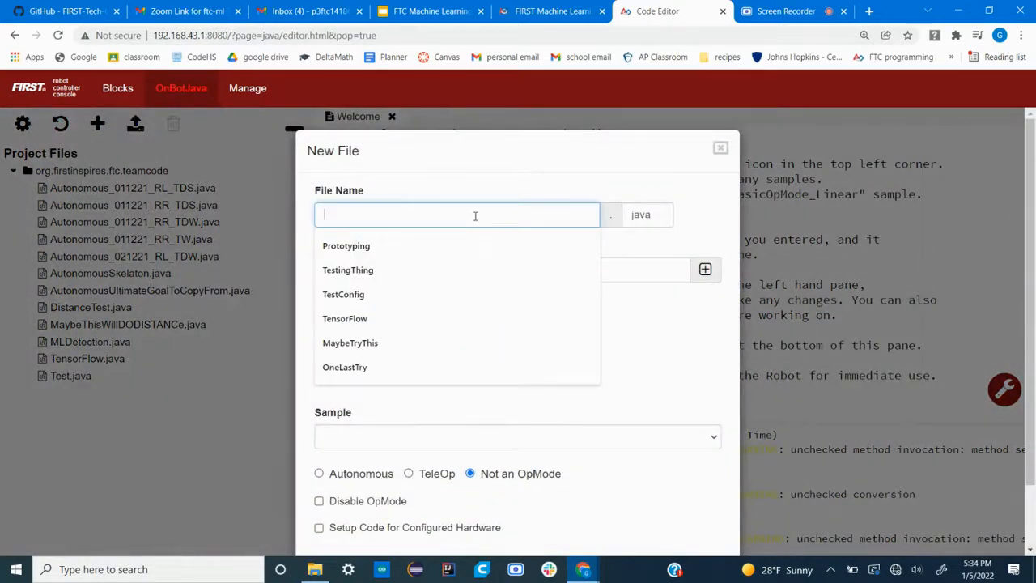
pyautogui.write('Tenso')
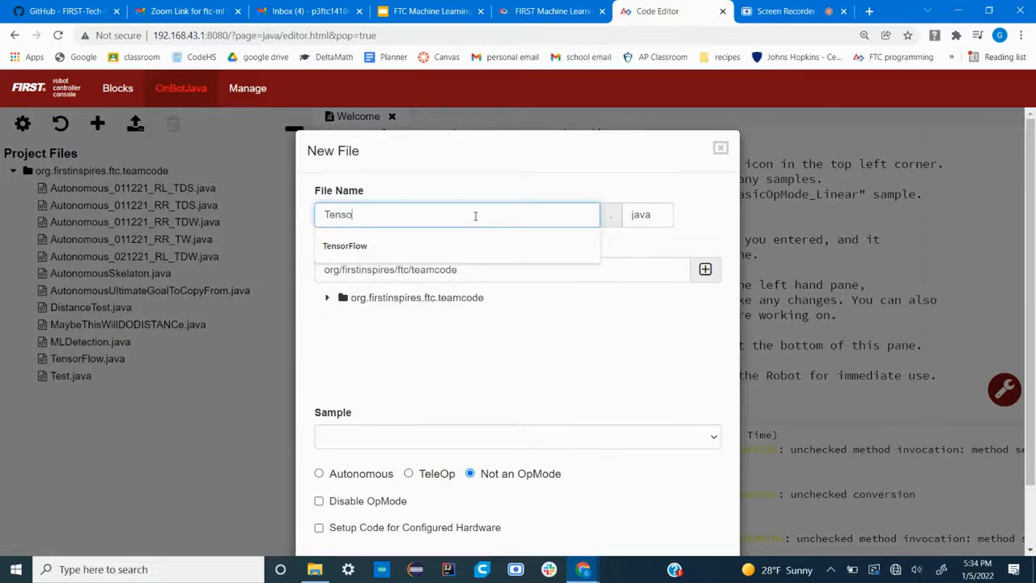
pyautogui.click(345, 245)
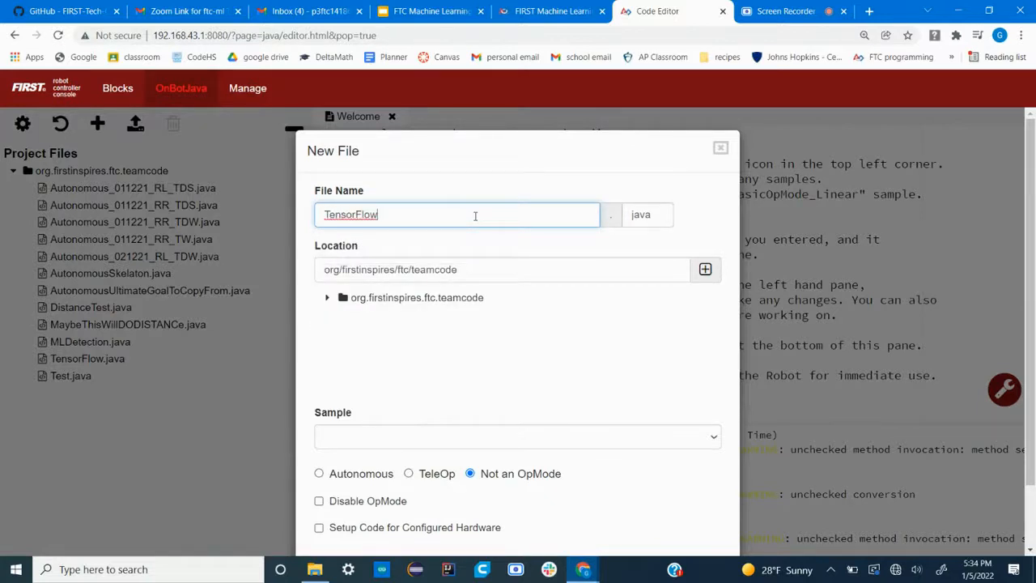
pyautogui.write('Custom')
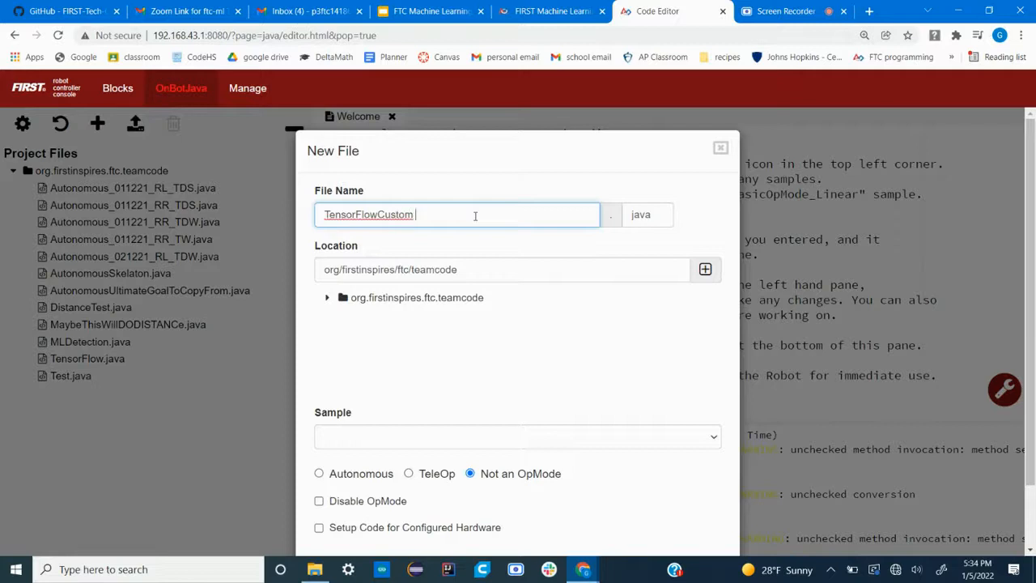
pyautogui.write('Model')
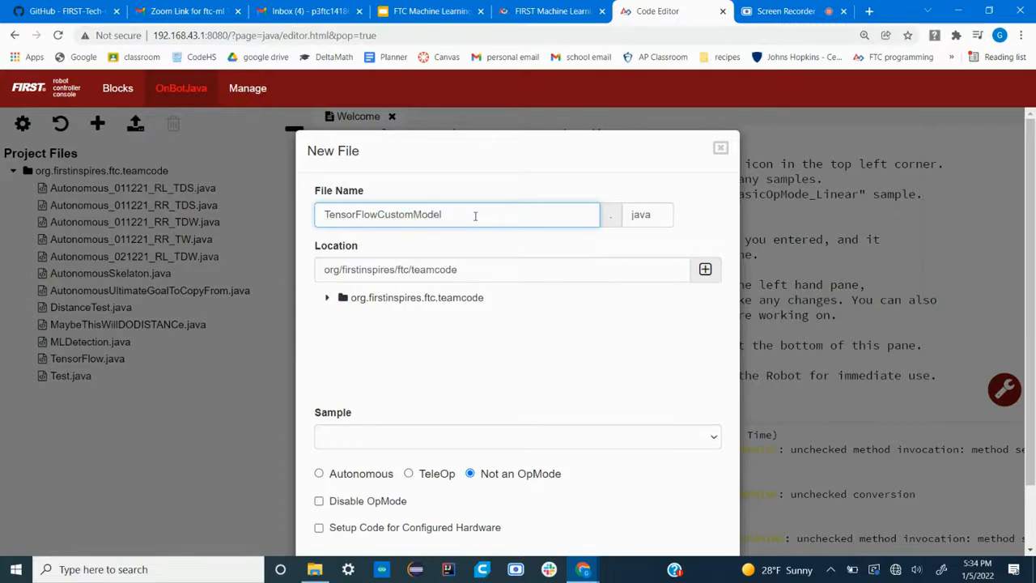
pyautogui.click(517, 436)
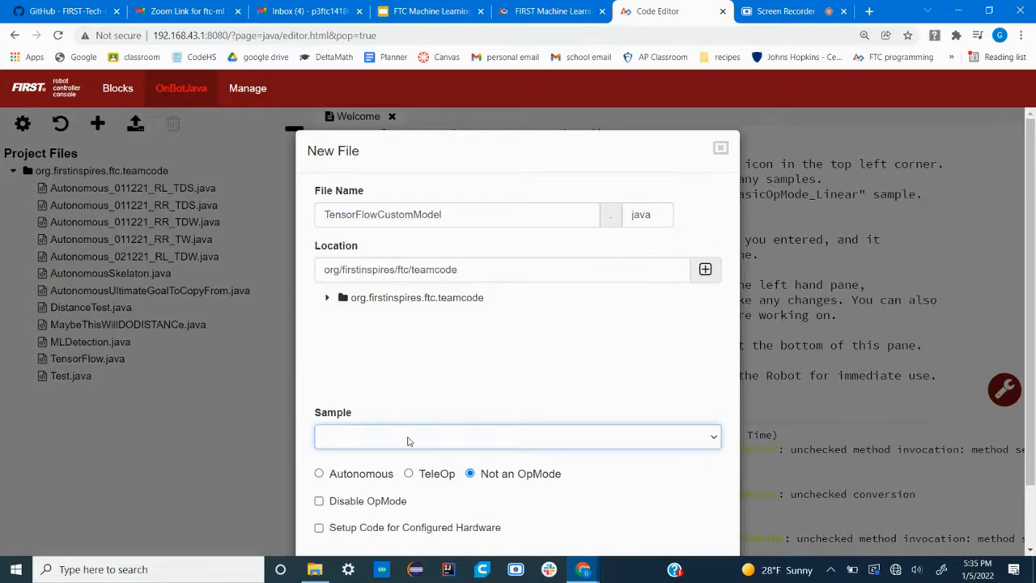
pyautogui.click(517, 436)
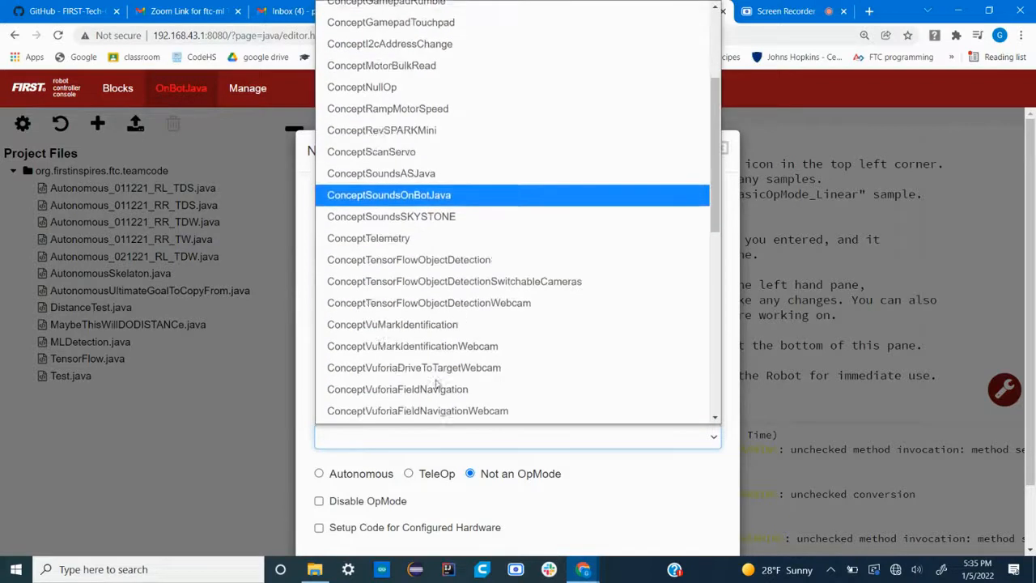
pyautogui.scroll(-3)
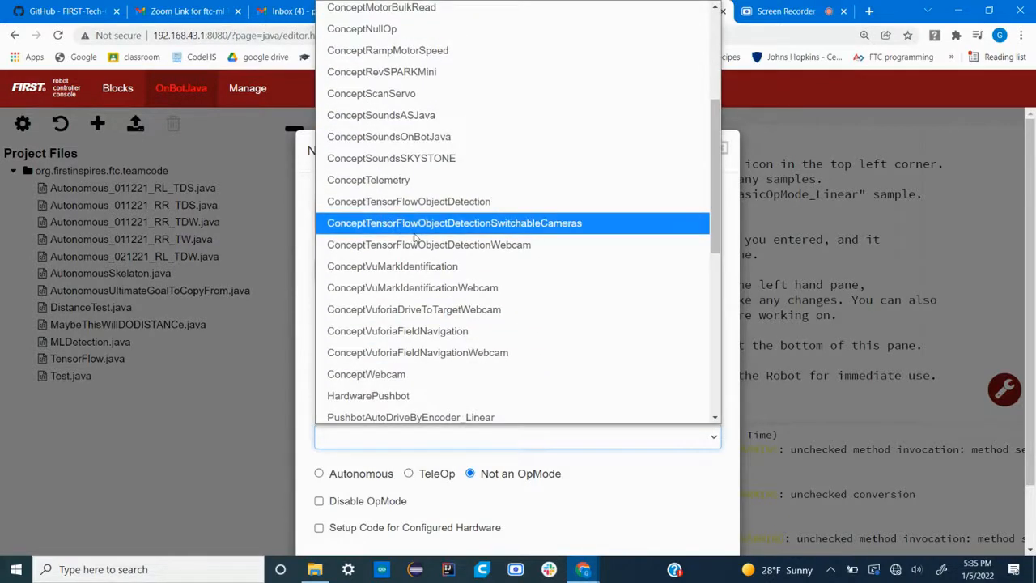
pyautogui.moveTo(439, 238)
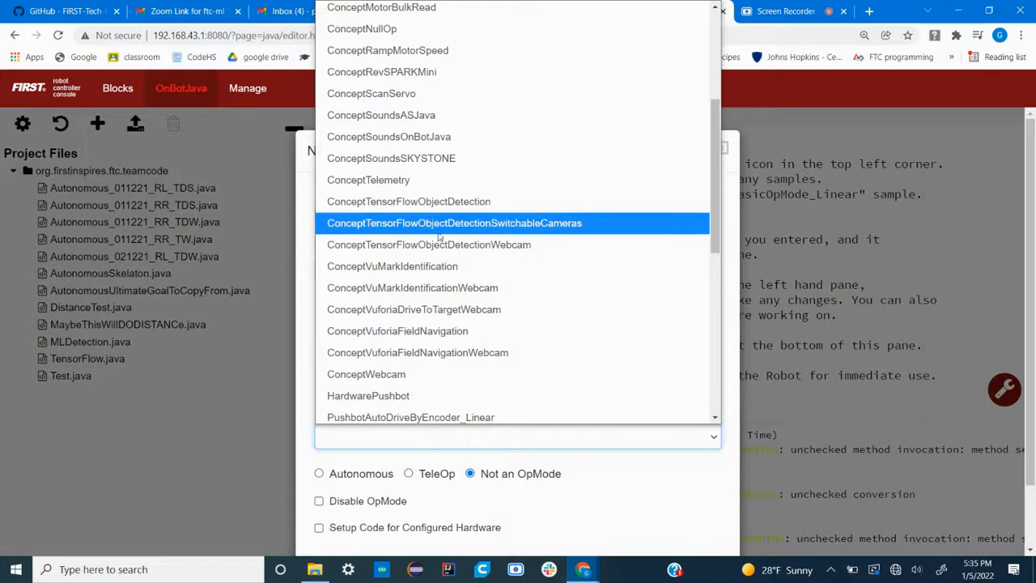
pyautogui.moveTo(449, 209)
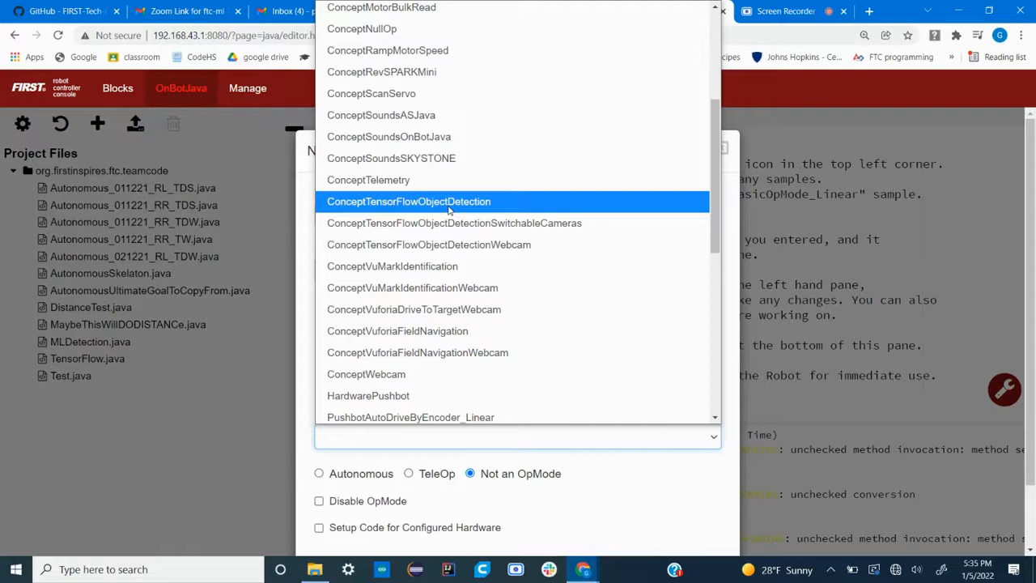
pyautogui.moveTo(454, 223)
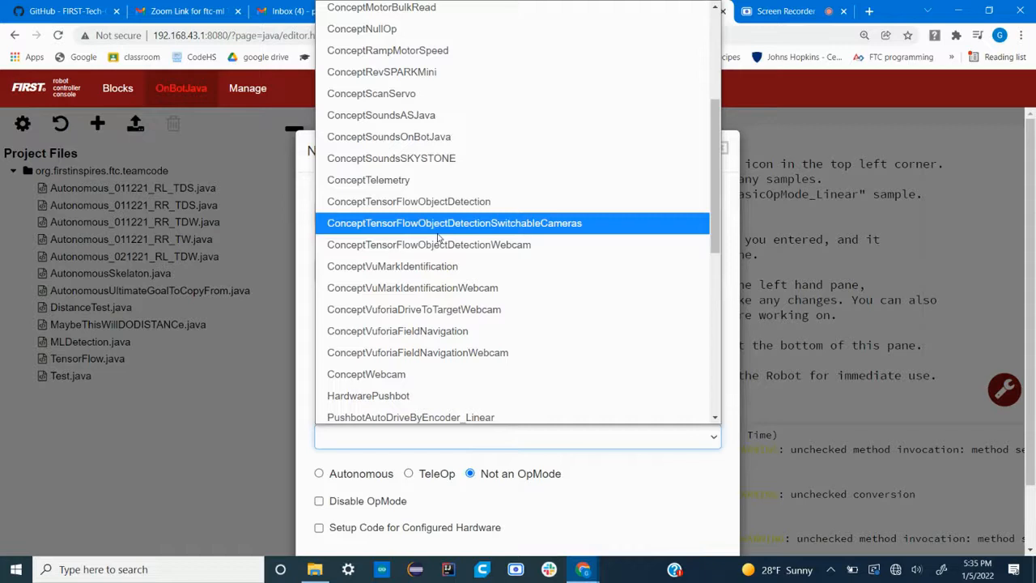
pyautogui.moveTo(441, 244)
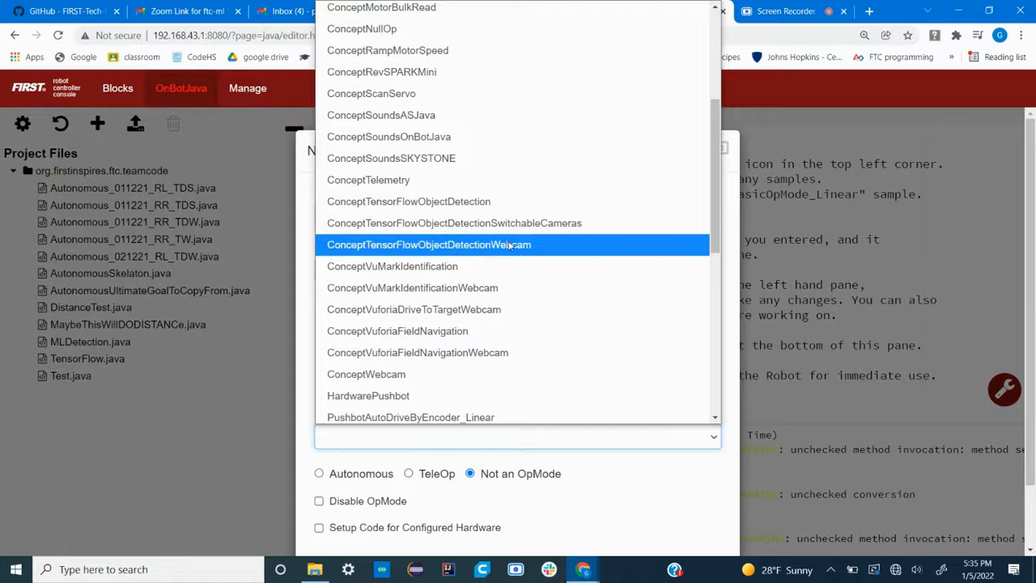
pyautogui.click(428, 245)
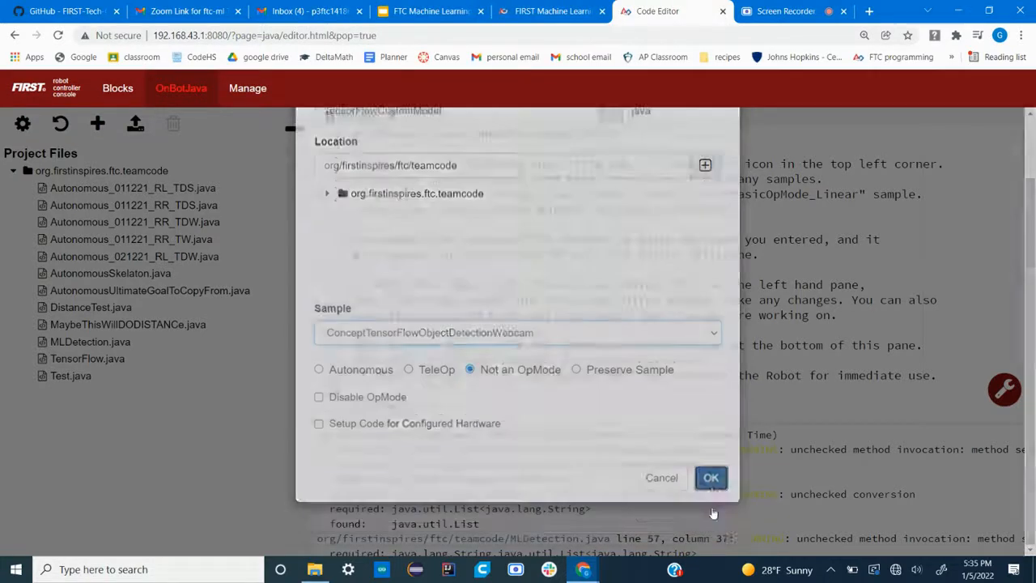
# Create the file and change TFOD_MODEL_ASSET from FreightFrenzy_BCDM.tflite to model_20220105_170450.tflite.
pyautogui.click(710, 477)
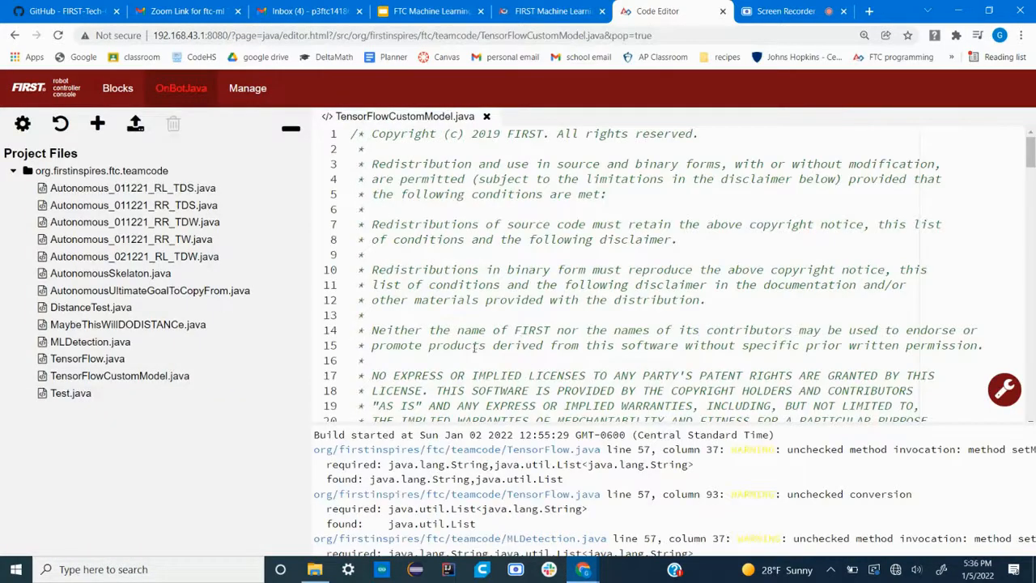
pyautogui.scroll(-3)
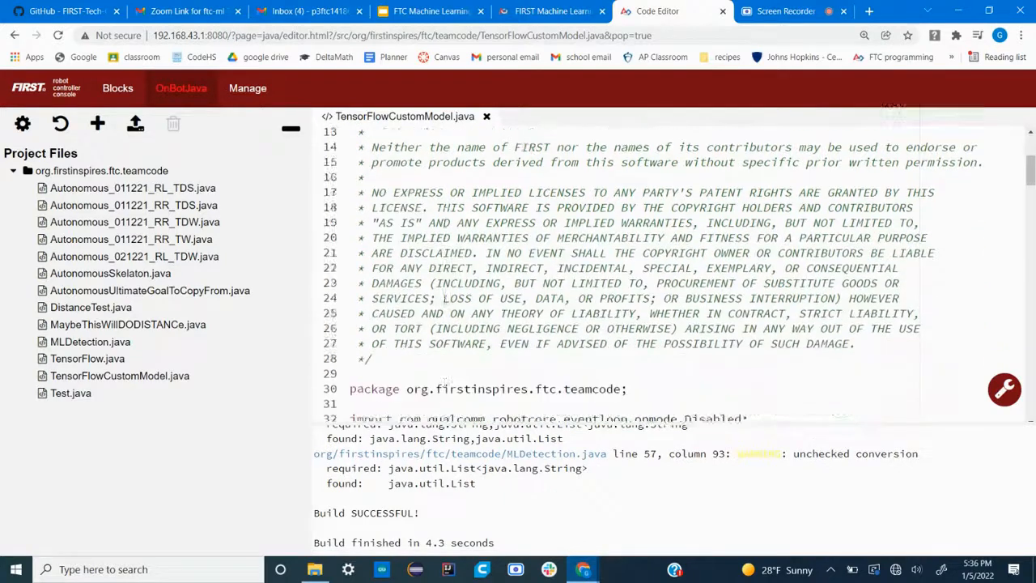
pyautogui.scroll(-3)
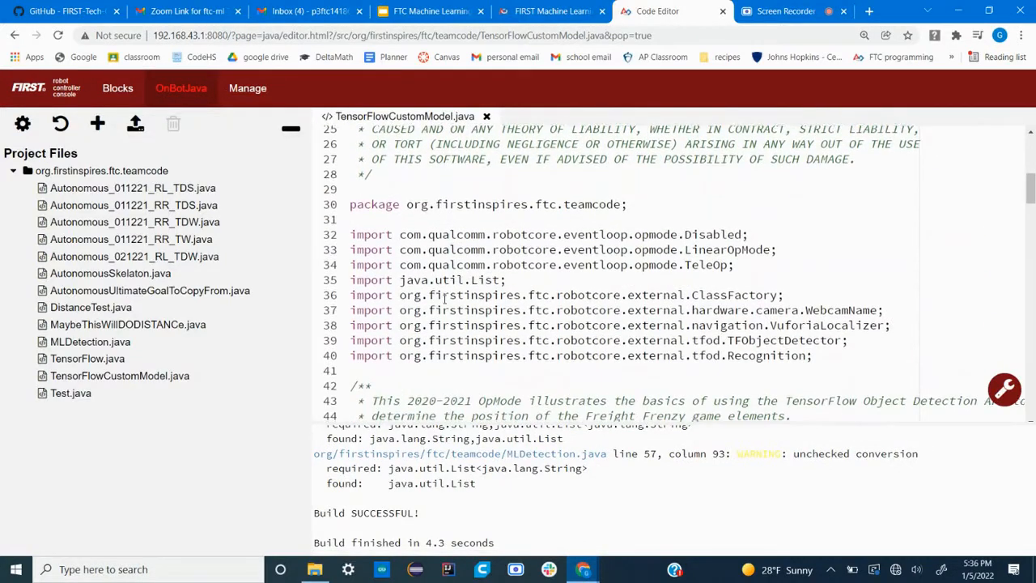
pyautogui.scroll(-3)
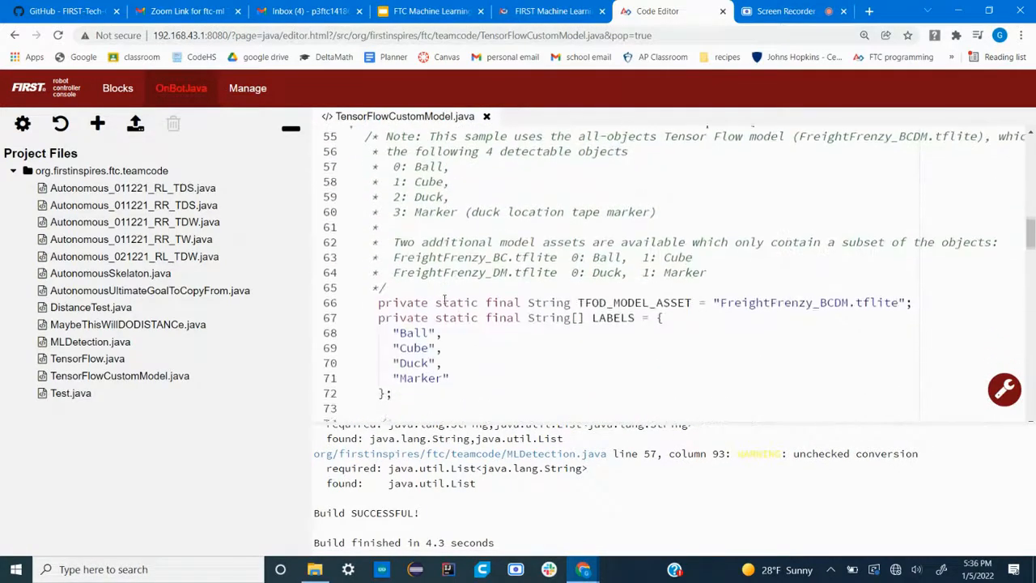
pyautogui.scroll(-3)
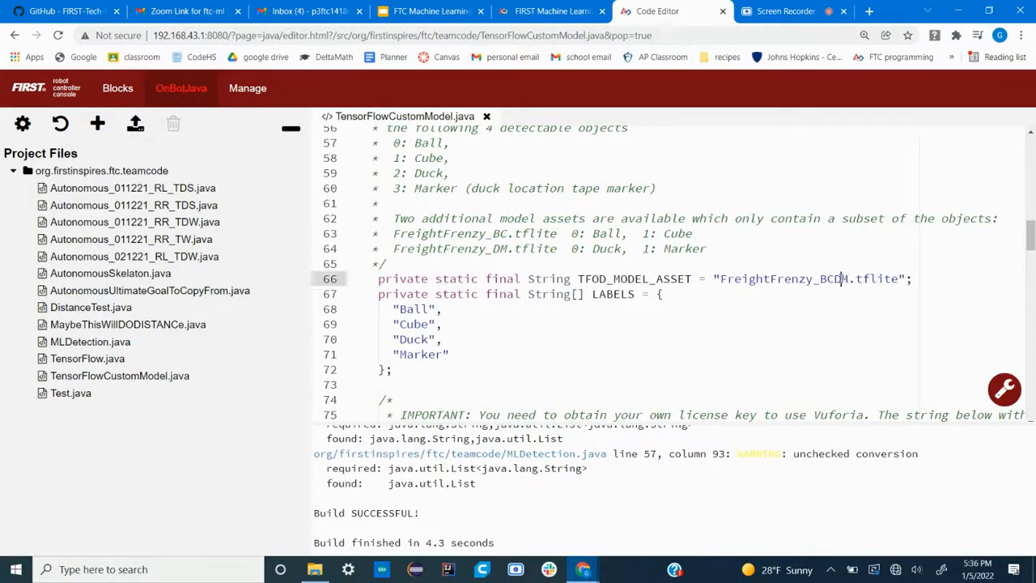
pyautogui.doubleClick(783, 279)
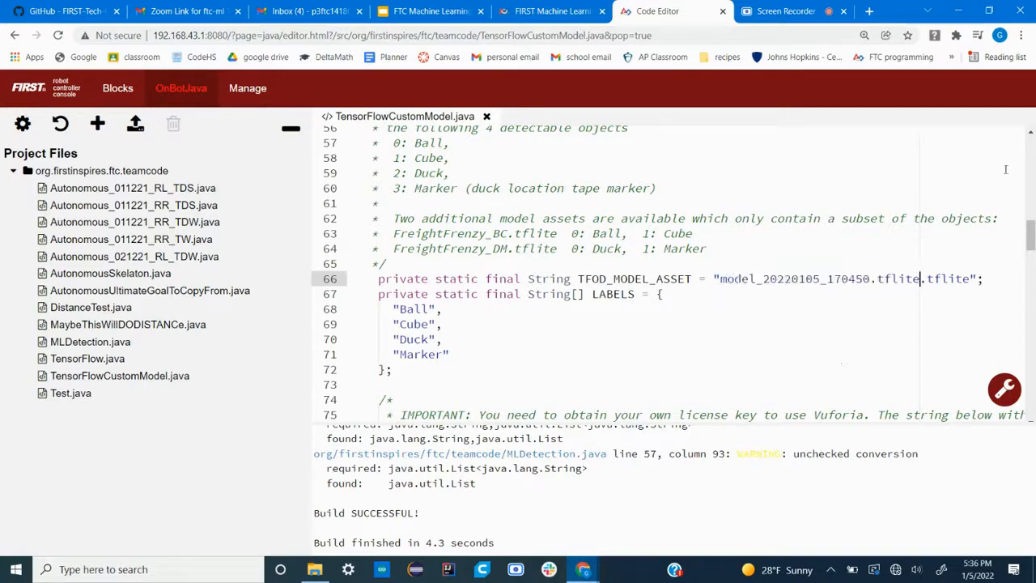
pyautogui.press('Backspace')
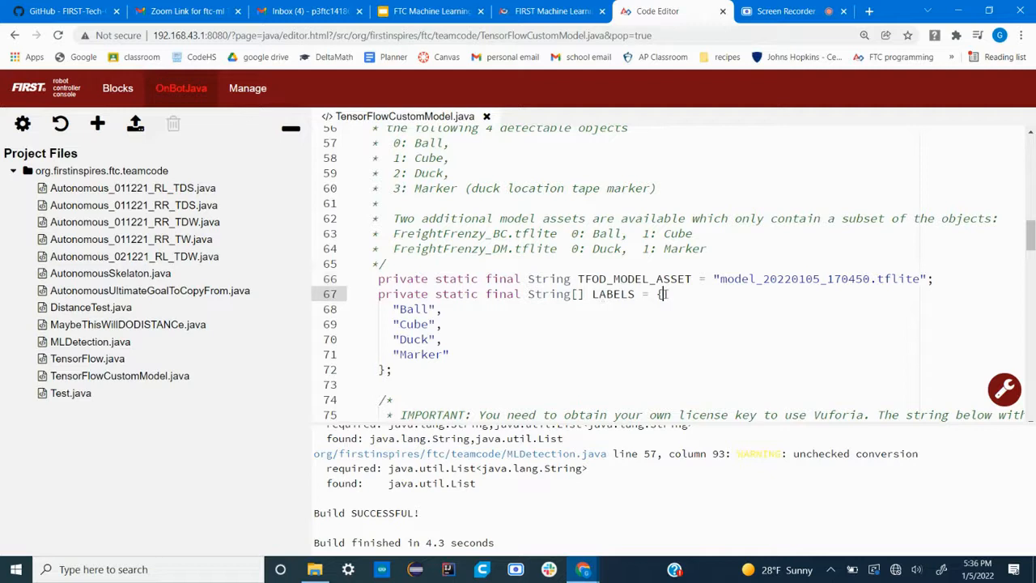
pyautogui.moveTo(552, 11)
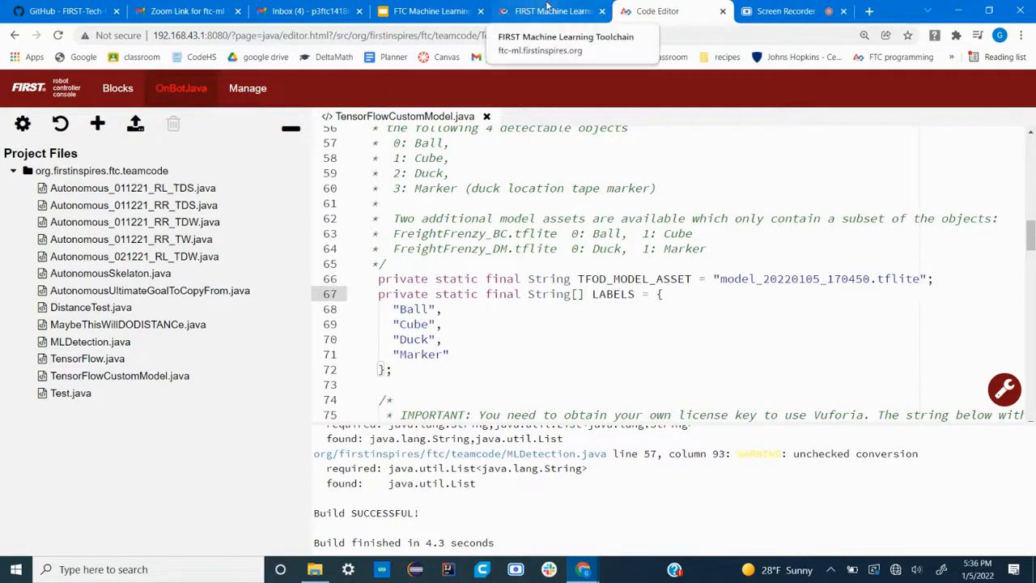
# Check the toolchain labels, reduce LABELS to "TSE", and empty the Vuforia key.
pyautogui.click(550, 10)
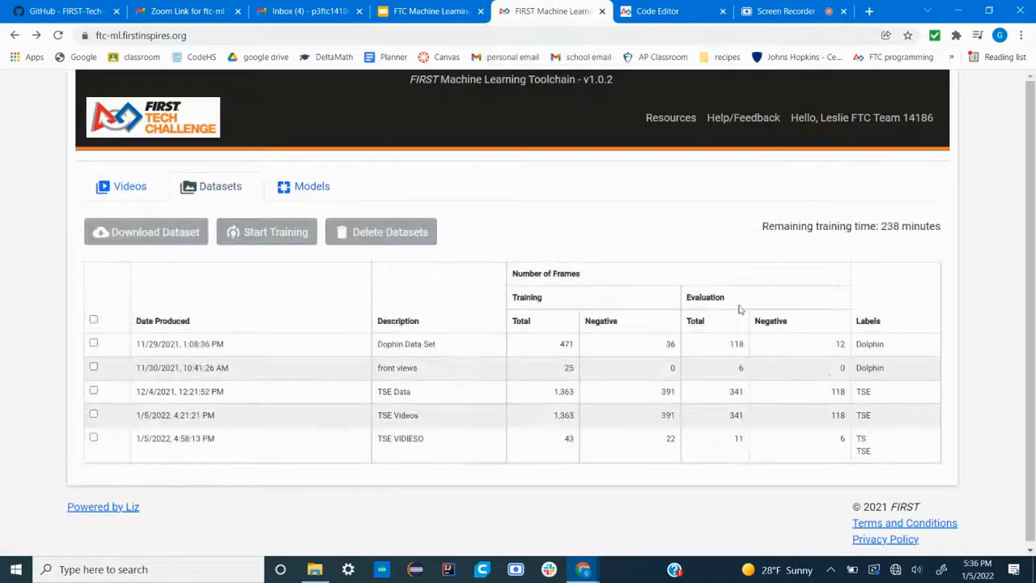
pyautogui.click(657, 11)
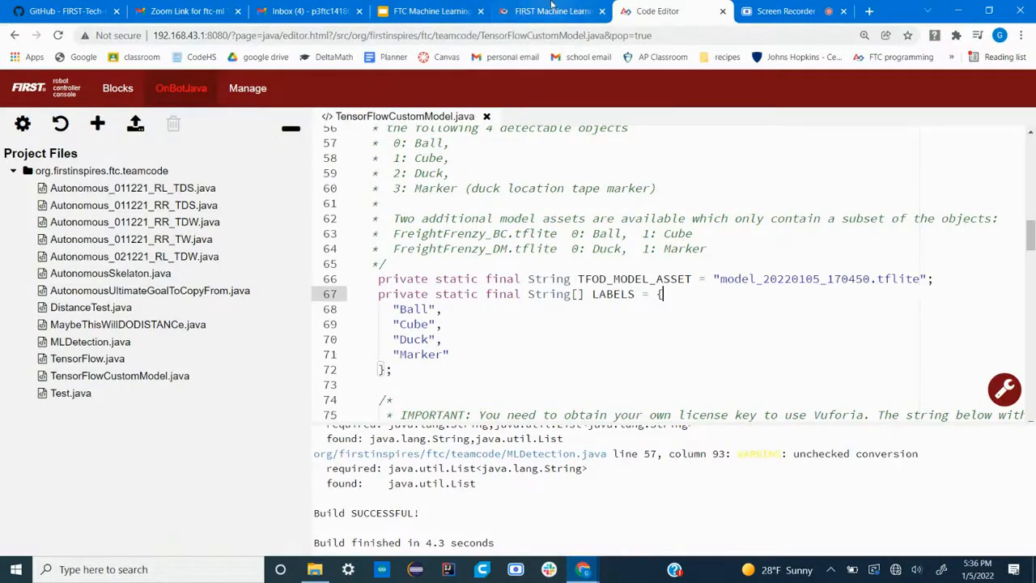
pyautogui.click(550, 11)
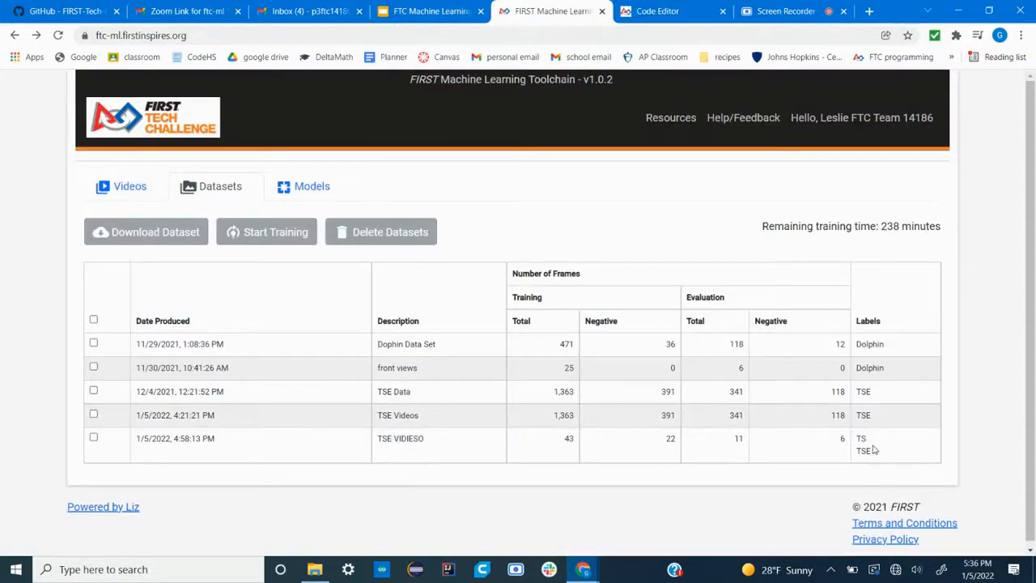
pyautogui.click(658, 11)
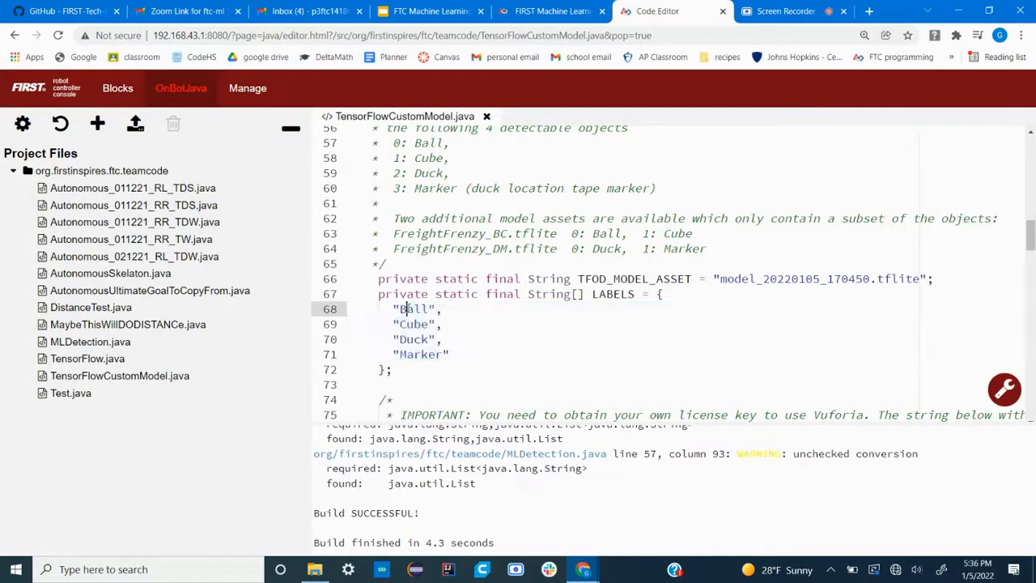
pyautogui.moveTo(404, 309); pyautogui.dragTo(449, 355)
pyautogui.write('"TSE"')
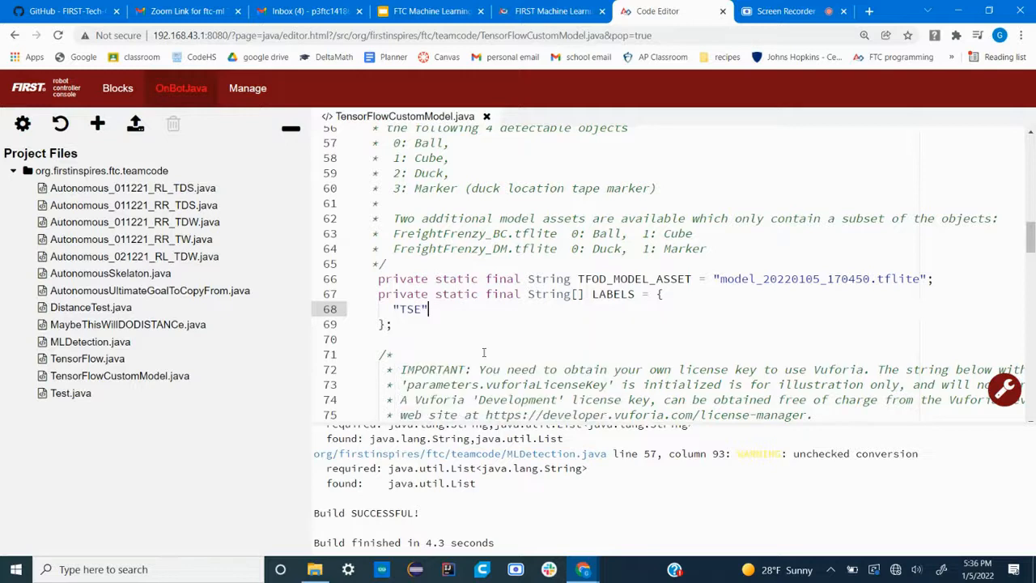
pyautogui.scroll(-3)
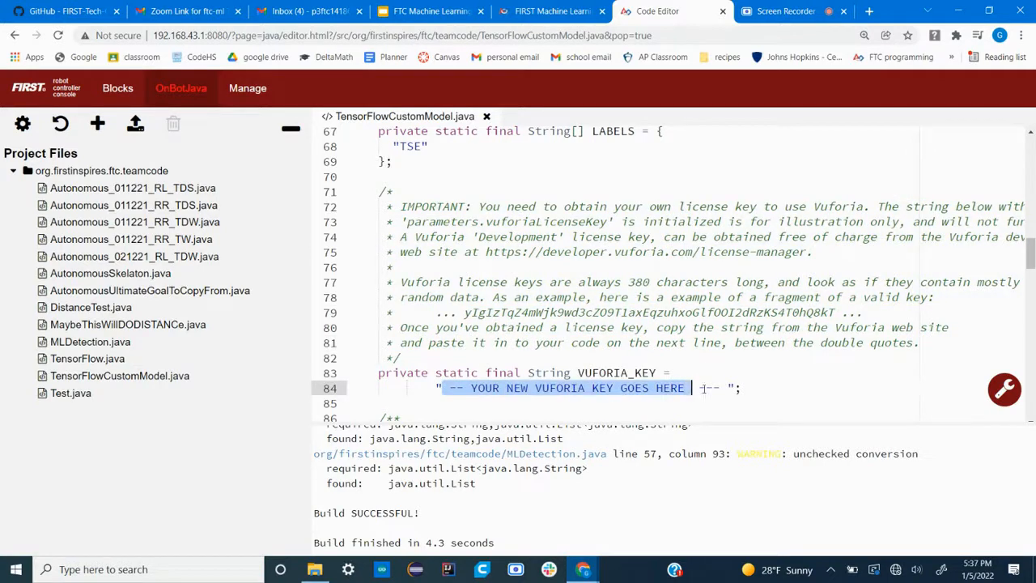
pyautogui.press('Delete')
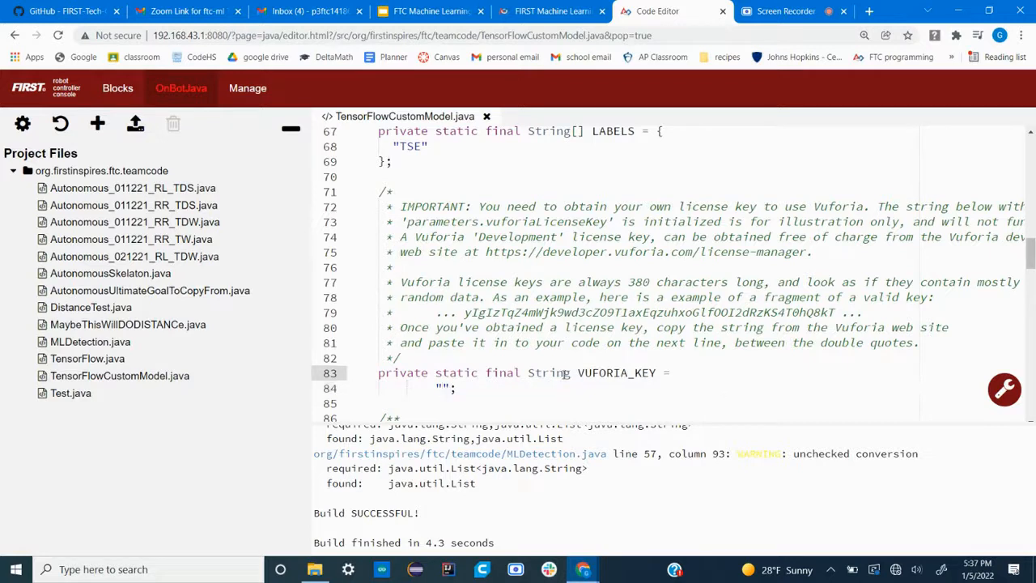
# Change the setZoom magnification from 2.5 to 1.
pyautogui.scroll(-3)
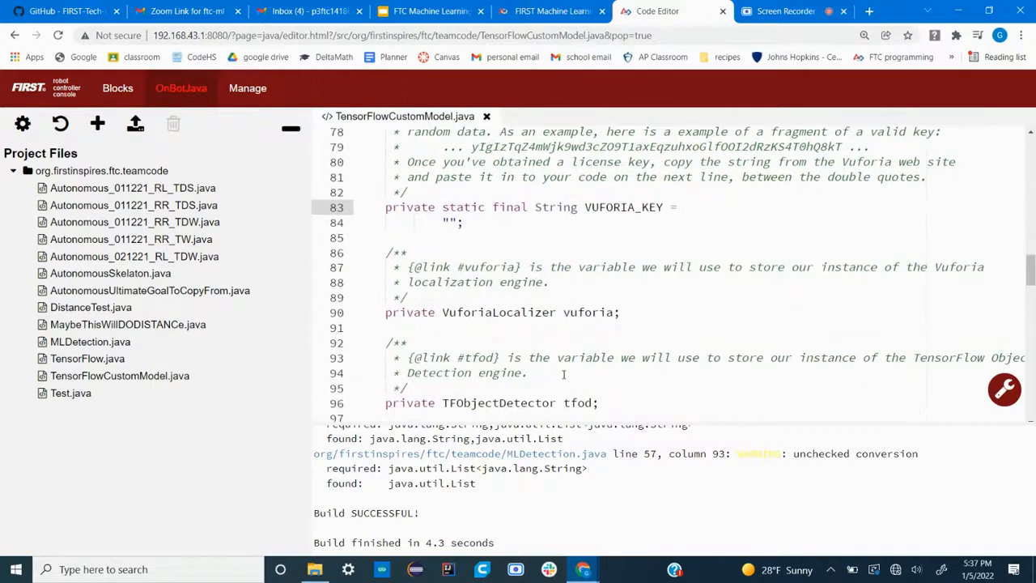
pyautogui.scroll(-3)
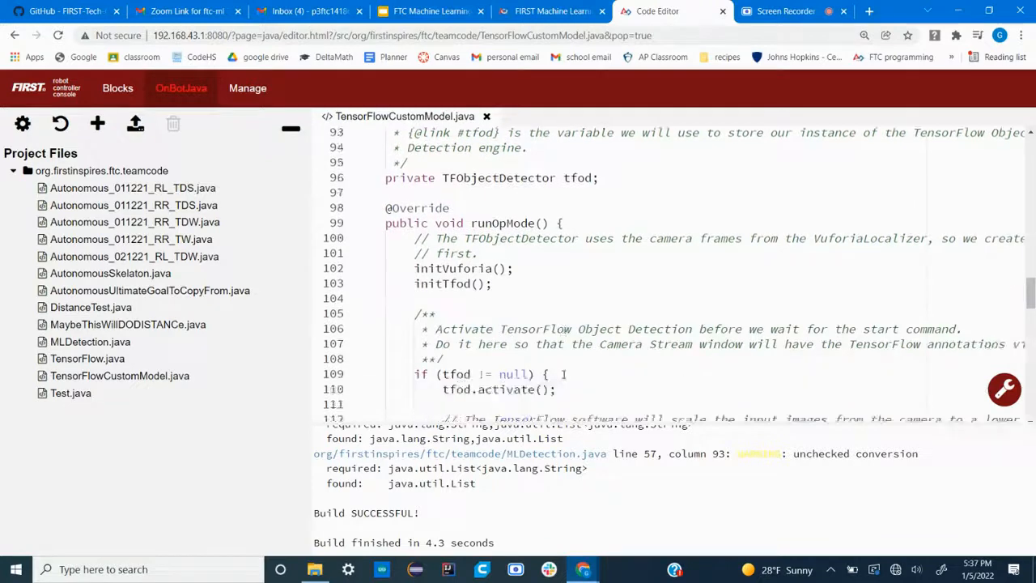
pyautogui.scroll(-3)
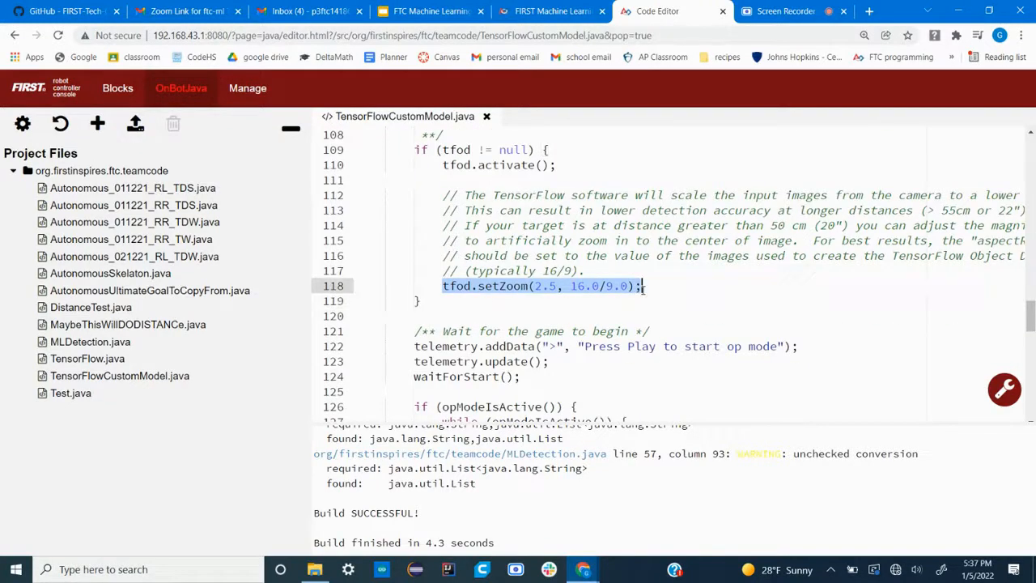
pyautogui.click(640, 286)
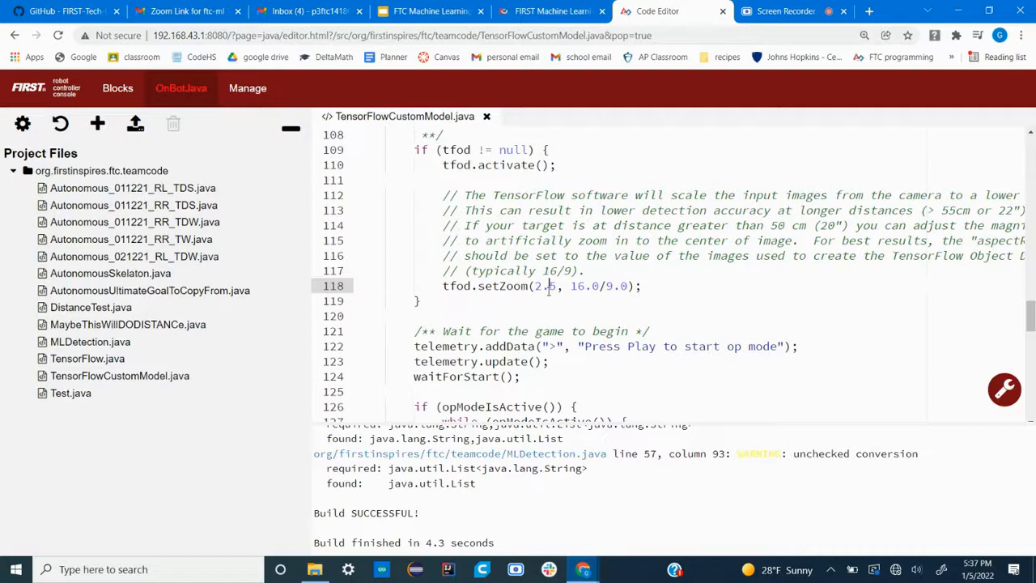
pyautogui.press('Backspace')
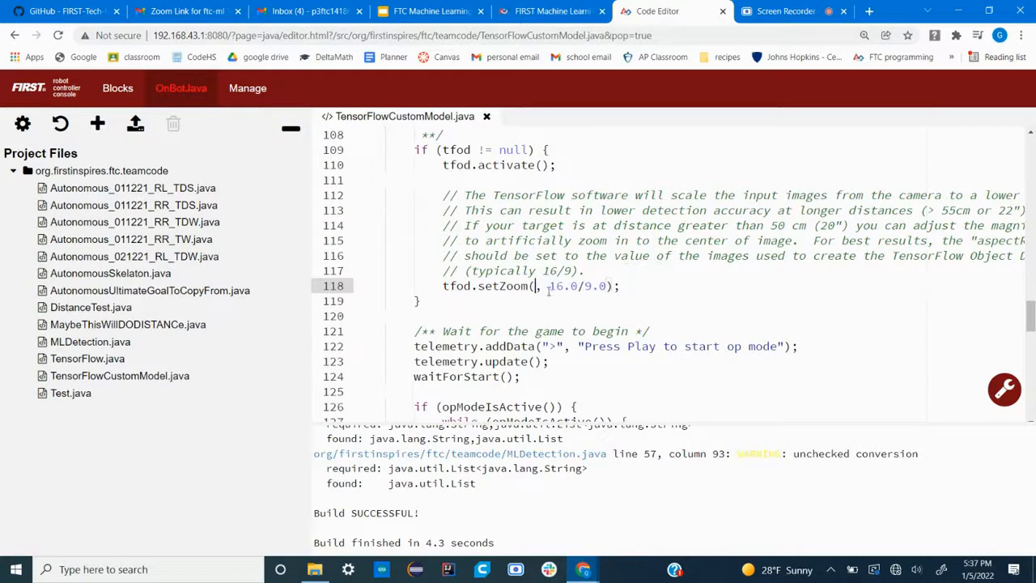
pyautogui.write('1')
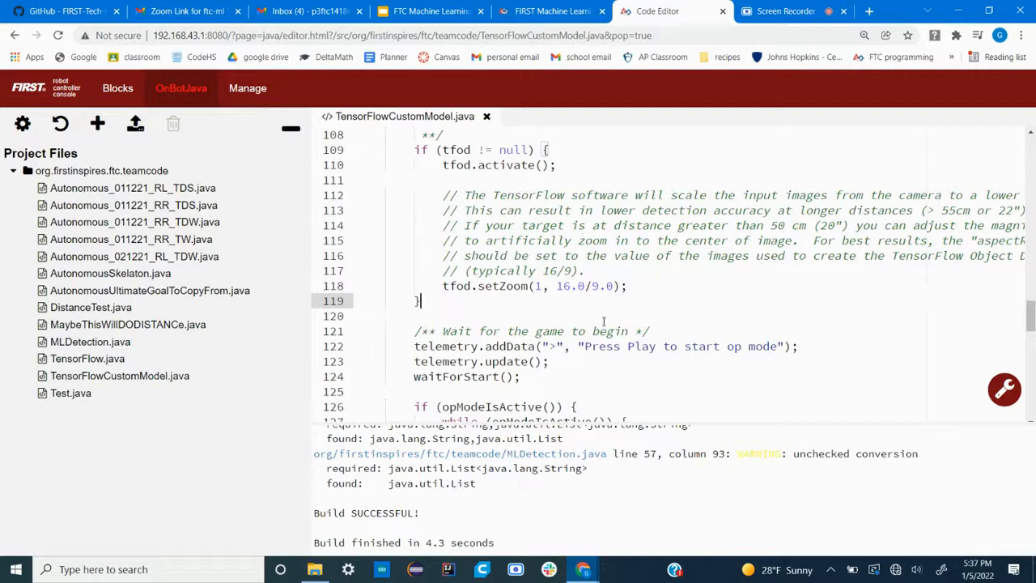
# Set tfodParameters.minResultConfidence in initTfod() to 0.7f.
pyautogui.scroll(-3)
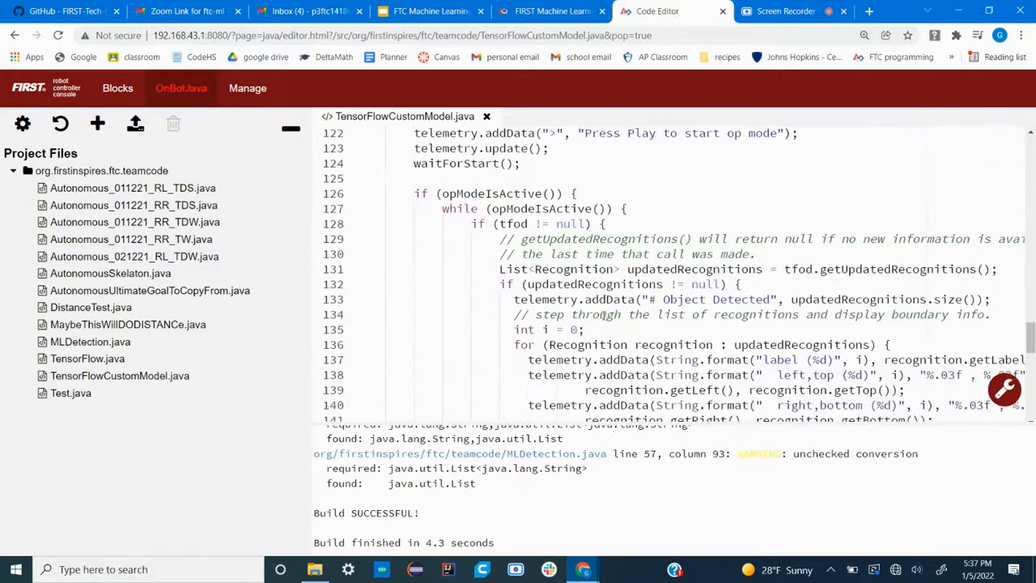
pyautogui.scroll(-3)
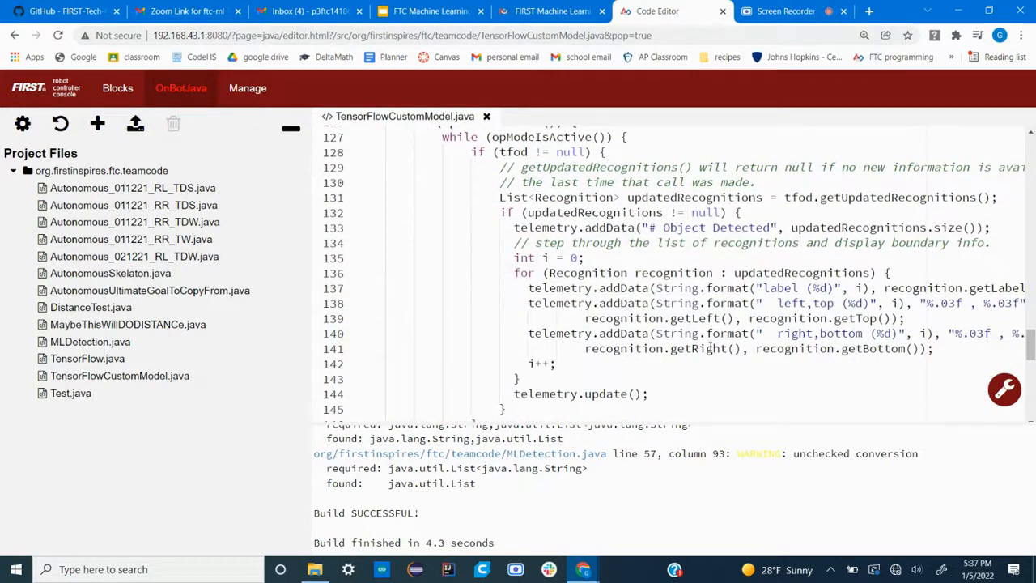
pyautogui.scroll(-3)
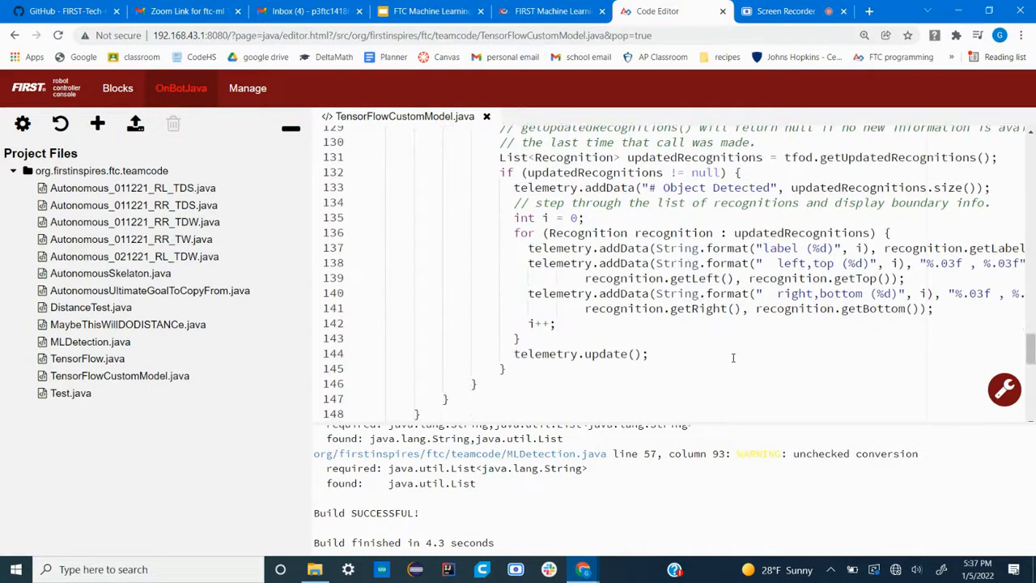
pyautogui.scroll(-3)
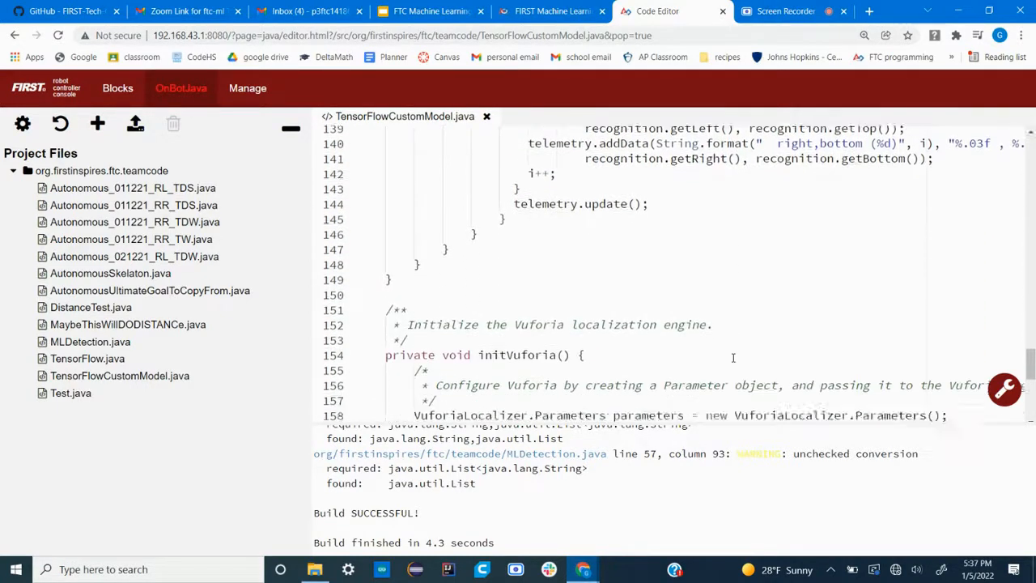
pyautogui.scroll(-3)
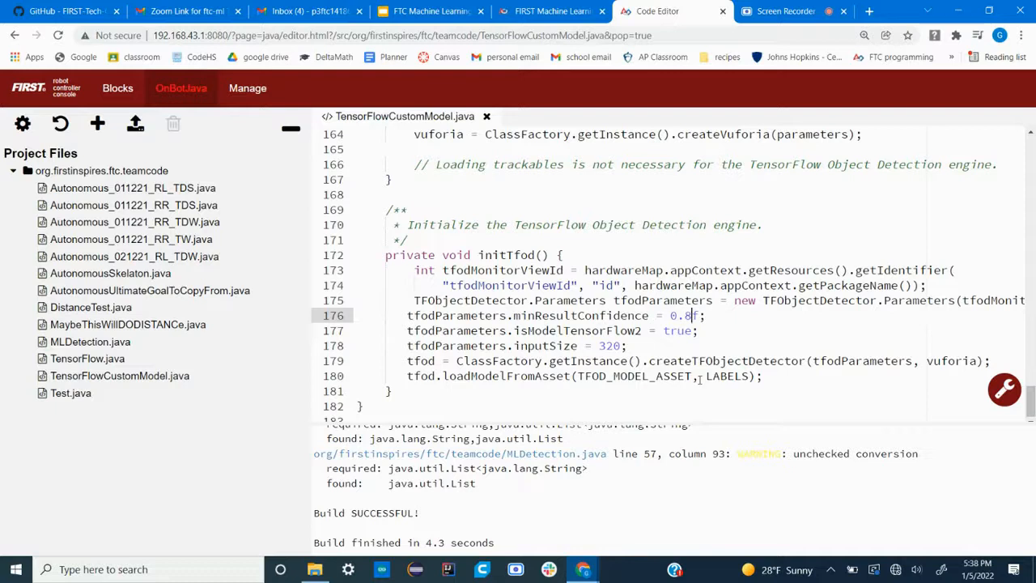
pyautogui.press('Backspace')
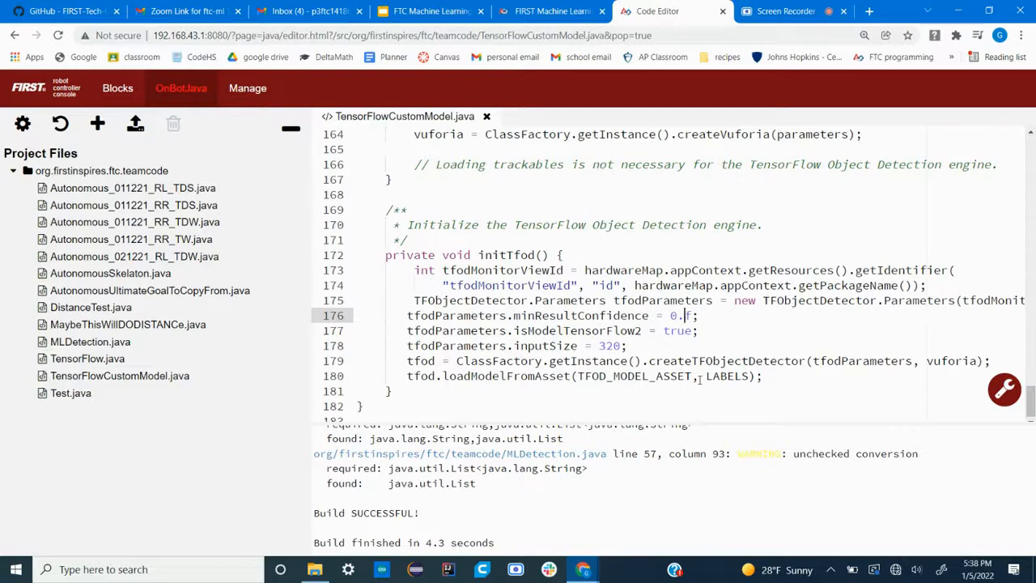
pyautogui.write('5')
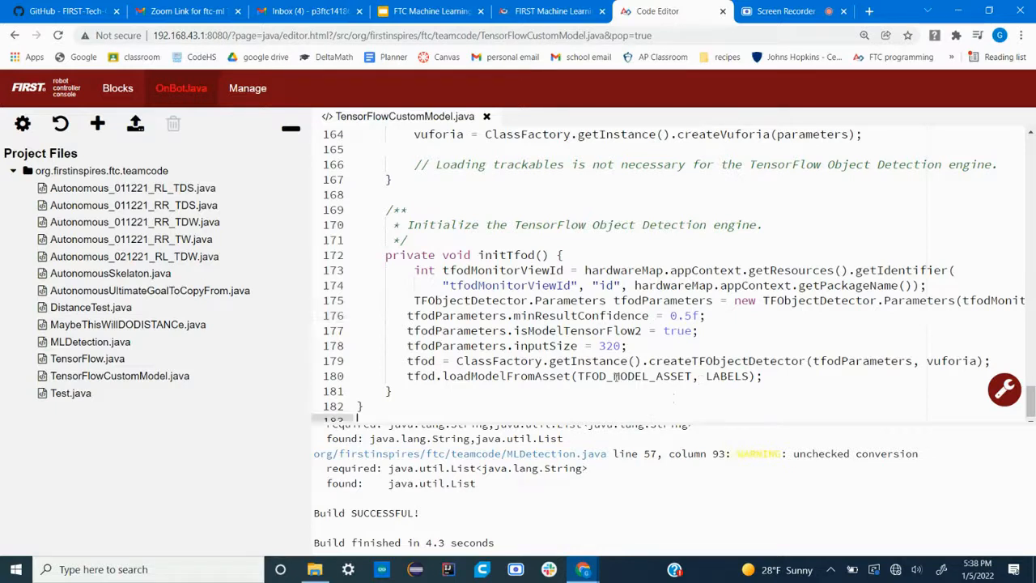
pyautogui.click(616, 376)
pyautogui.write('7')
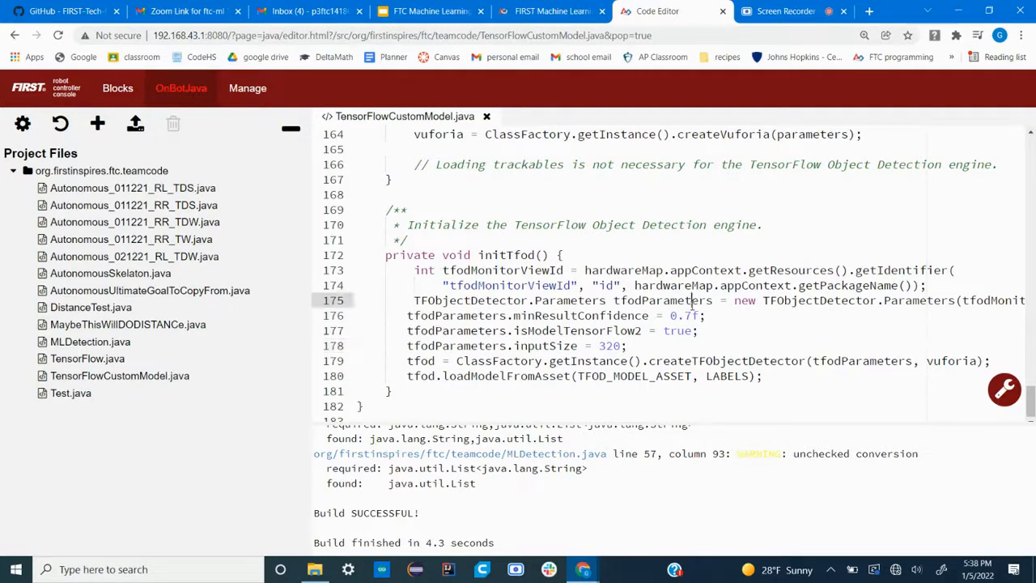
pyautogui.moveTo(692, 324)
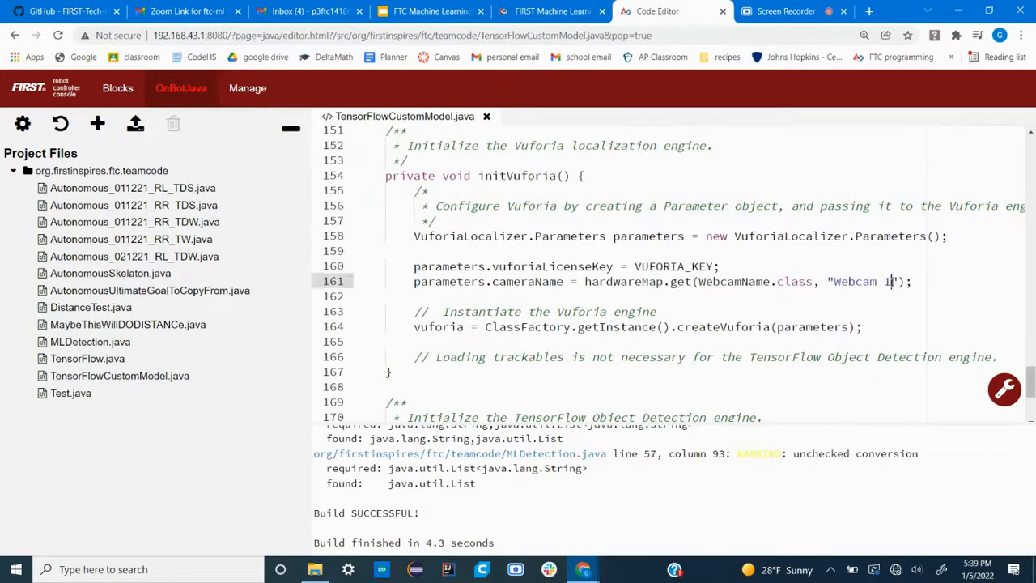
# Retype the loadModelFromAsset call on line 180 as loadModelFromFile.
pyautogui.doubleClick(854, 281)
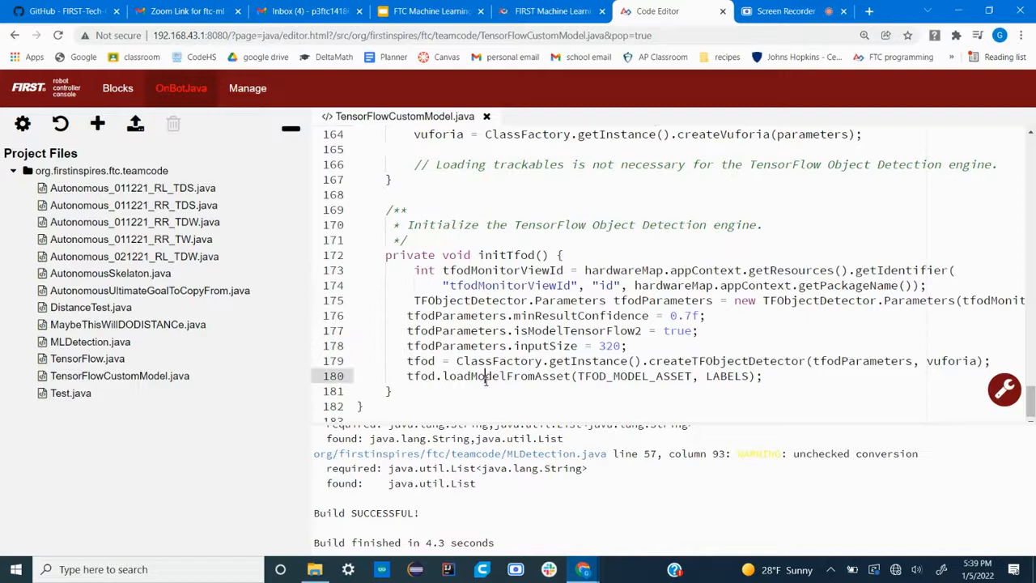
pyautogui.doubleClick(506, 375)
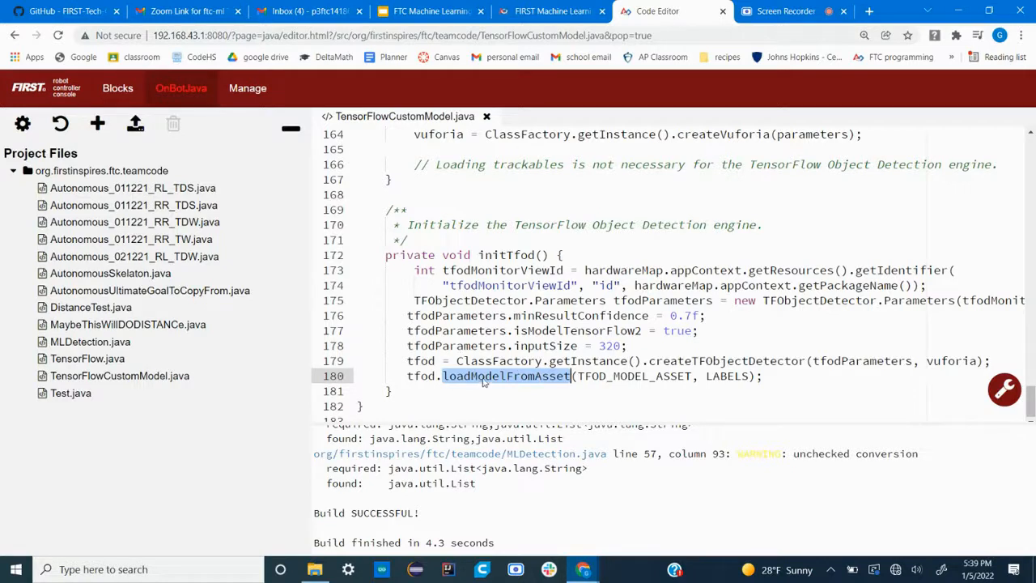
pyautogui.moveTo(494, 378)
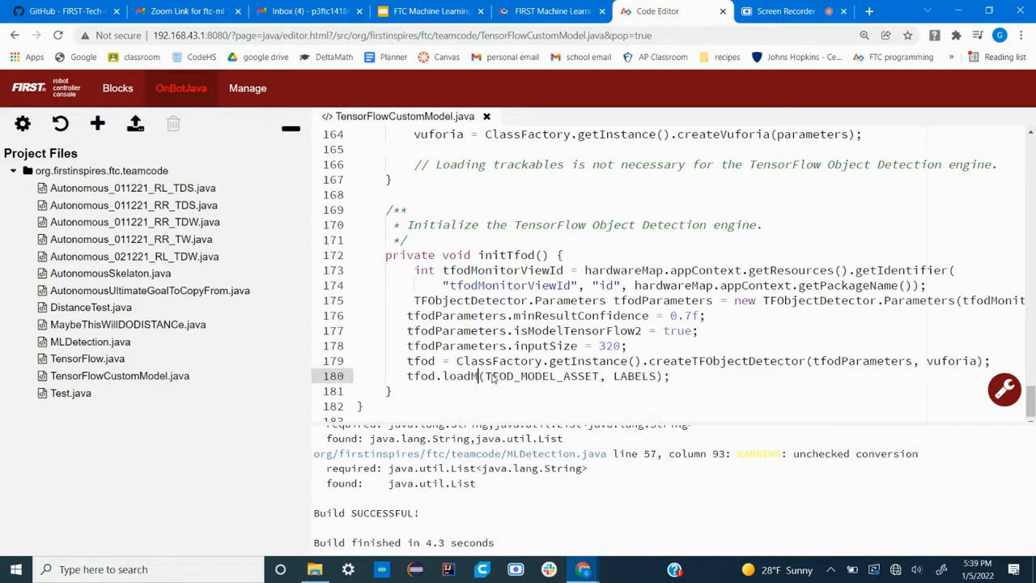
pyautogui.write('odelFrom')
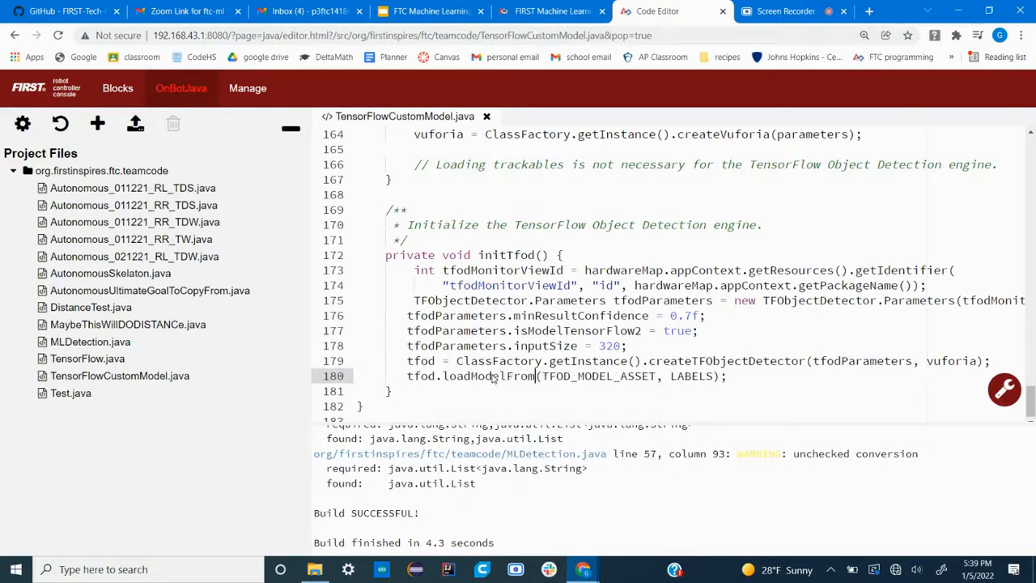
pyautogui.write('File')
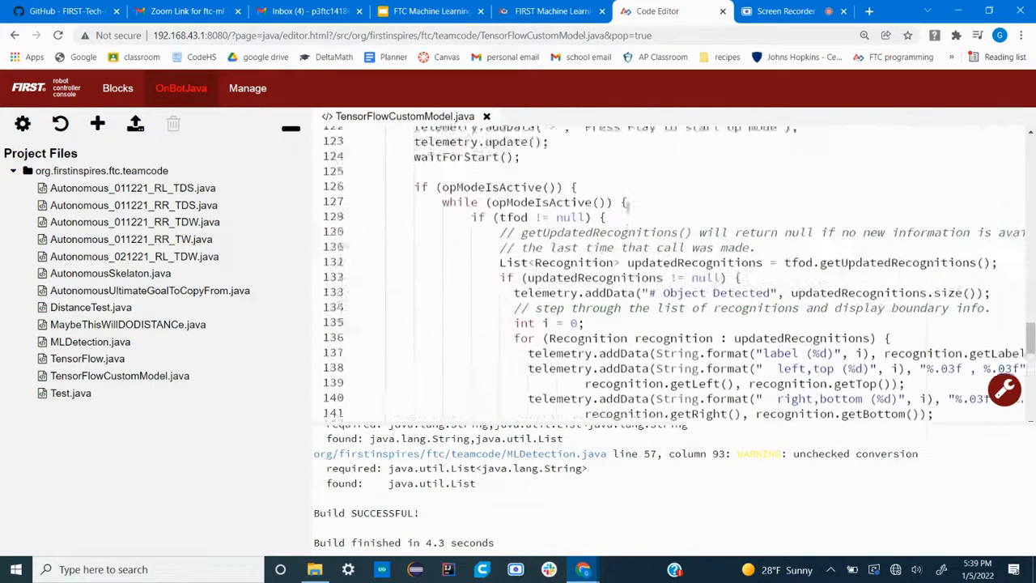
pyautogui.scroll(-3)
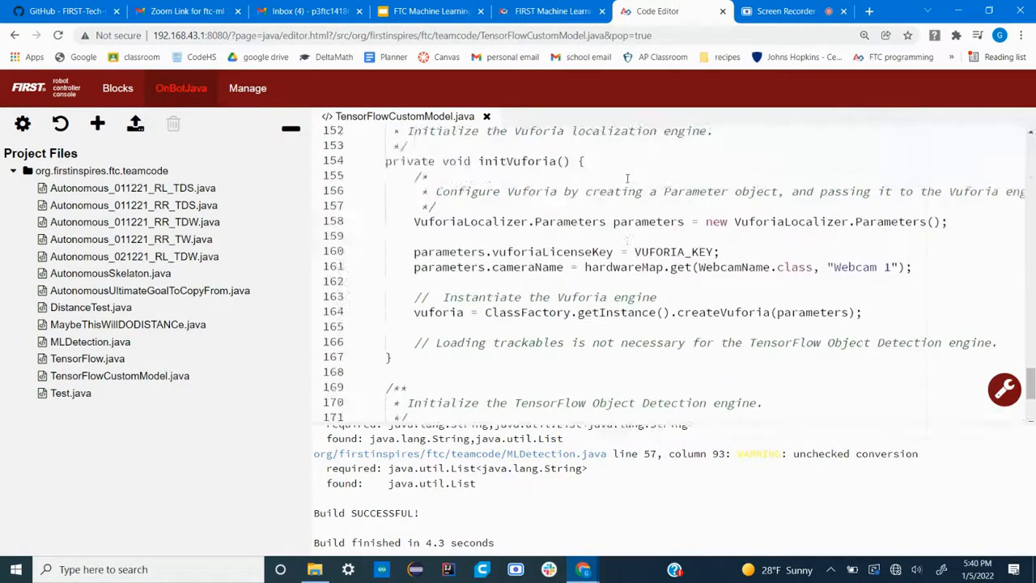
pyautogui.scroll(-3)
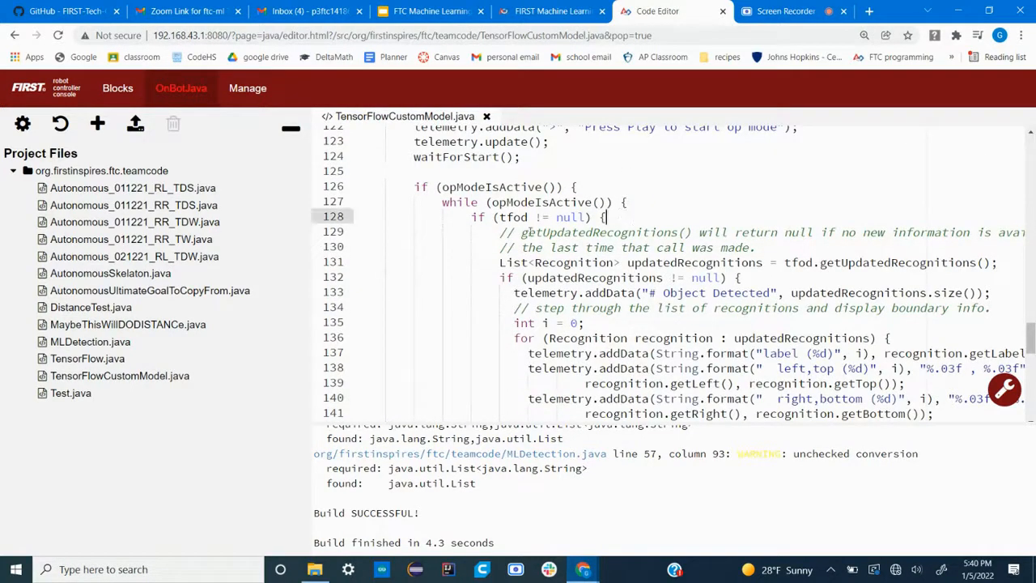
pyautogui.scroll(-3)
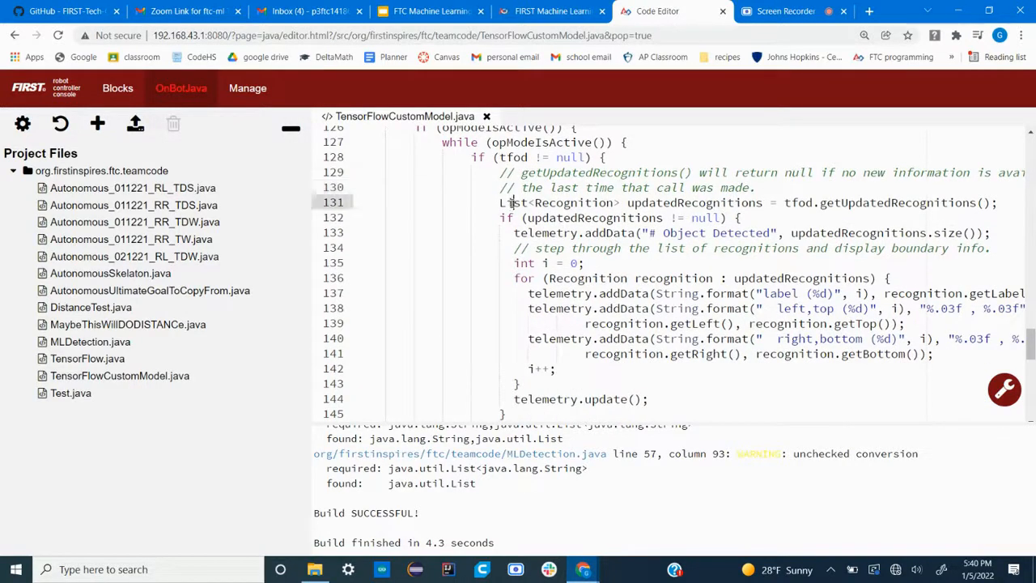
pyautogui.doubleClick(513, 202)
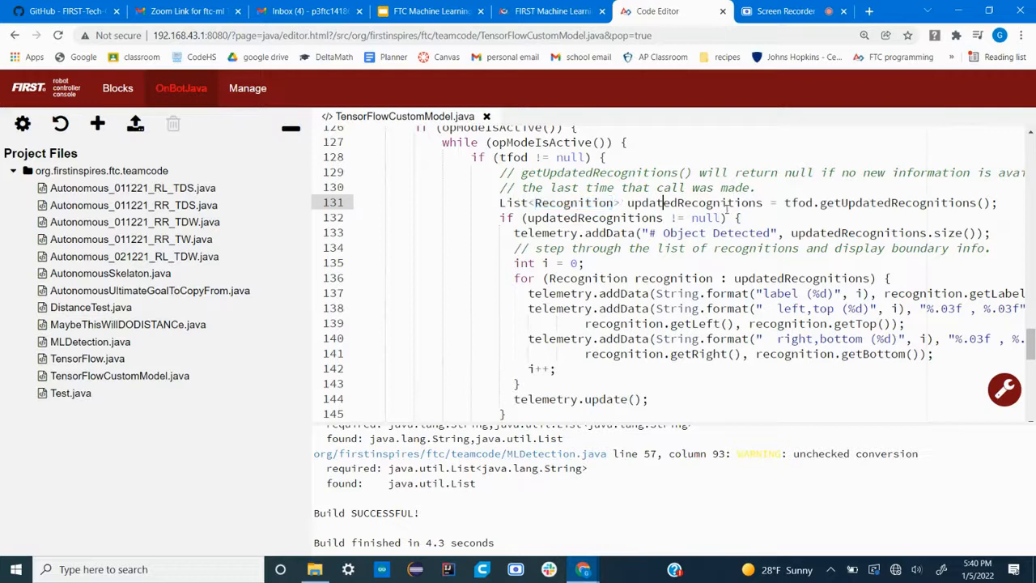
pyautogui.moveTo(895, 209)
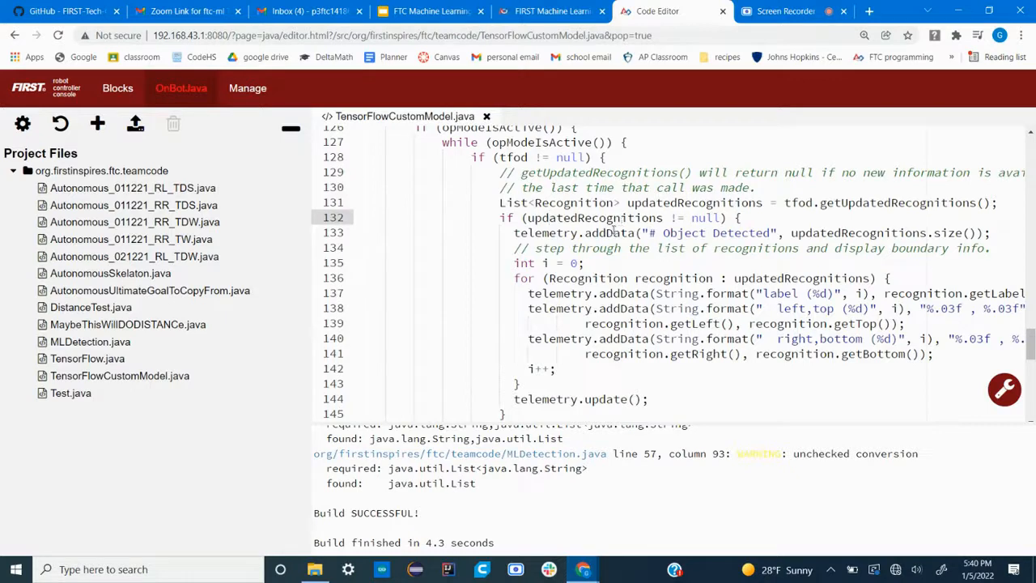
pyautogui.click(549, 217)
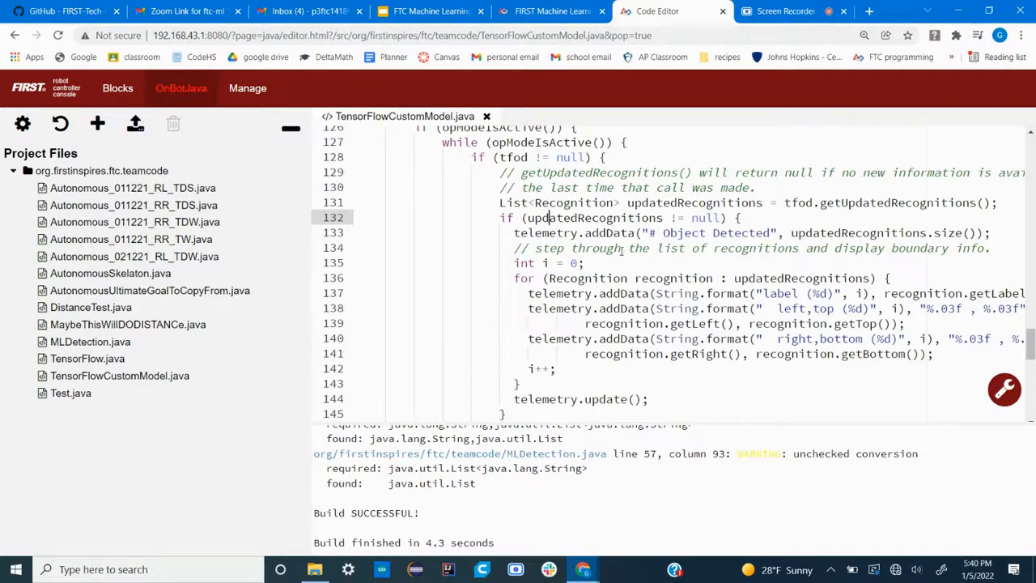
pyautogui.click(810, 233)
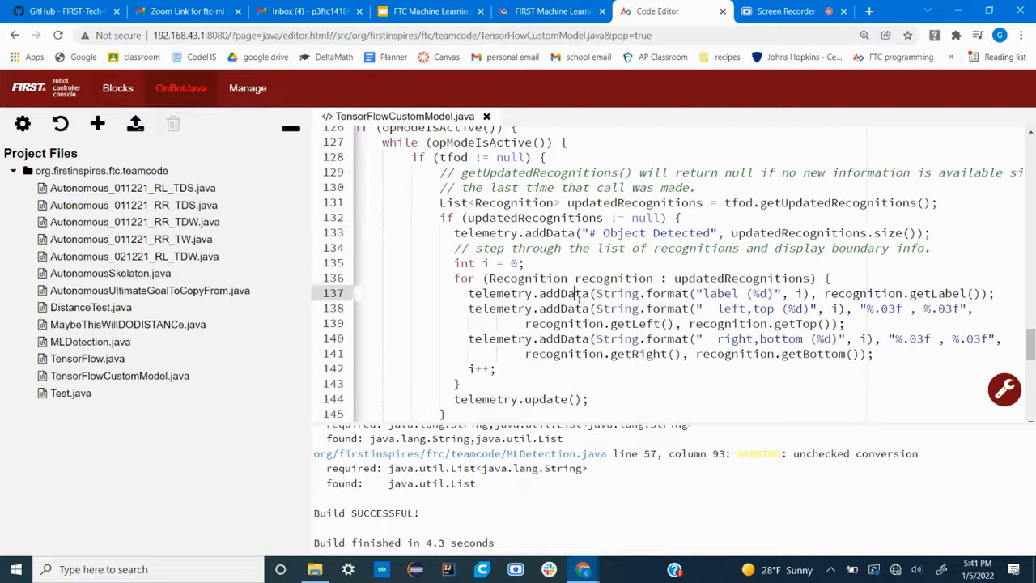
pyautogui.scroll(-3)
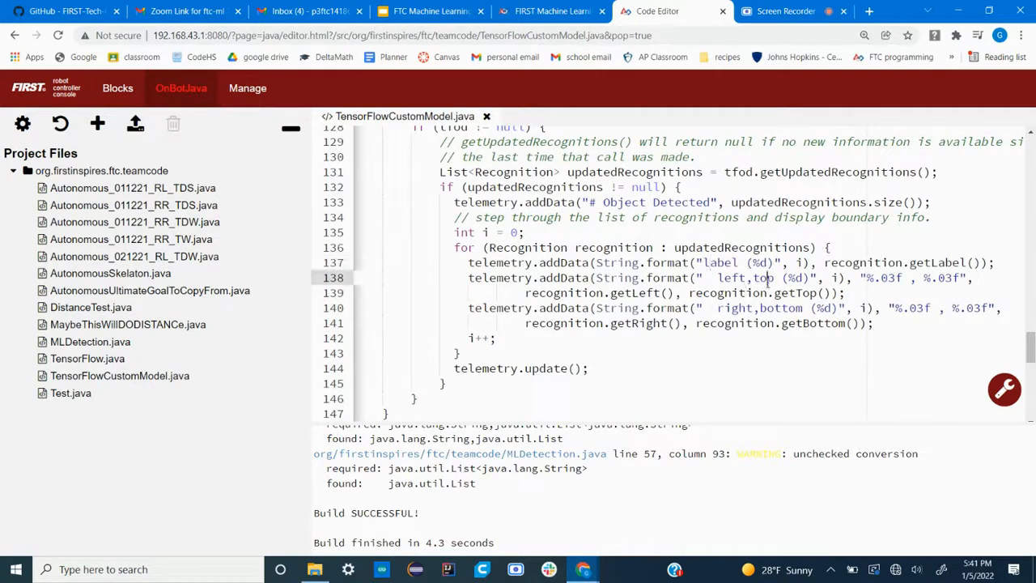
pyautogui.click(773, 308)
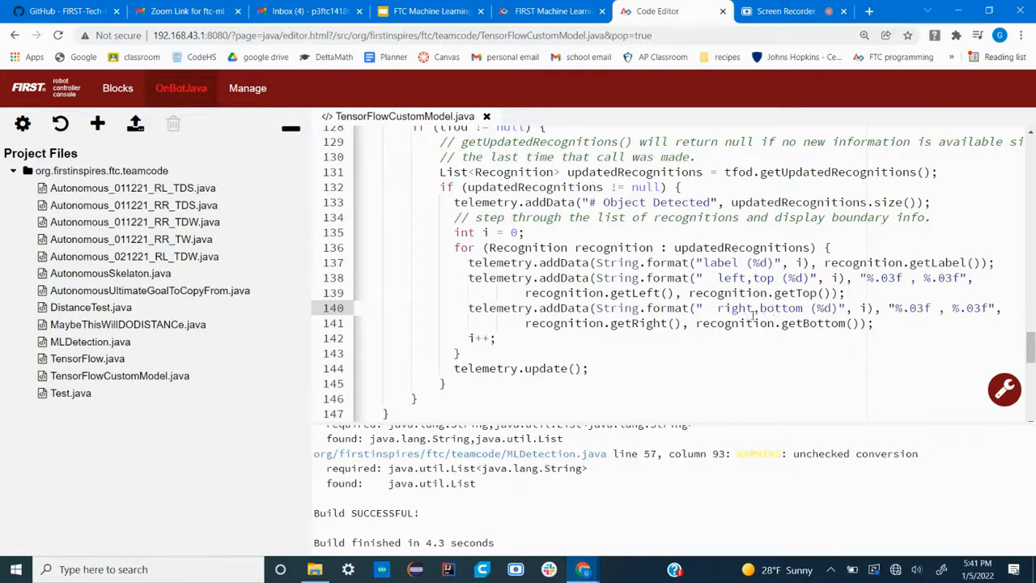
pyautogui.moveTo(728, 383)
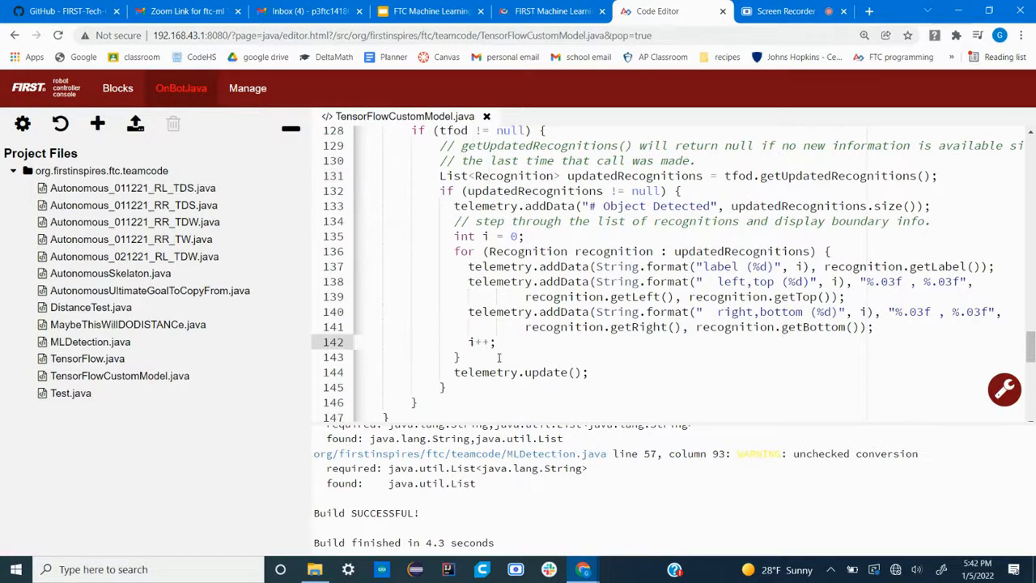
pyautogui.press('enter')
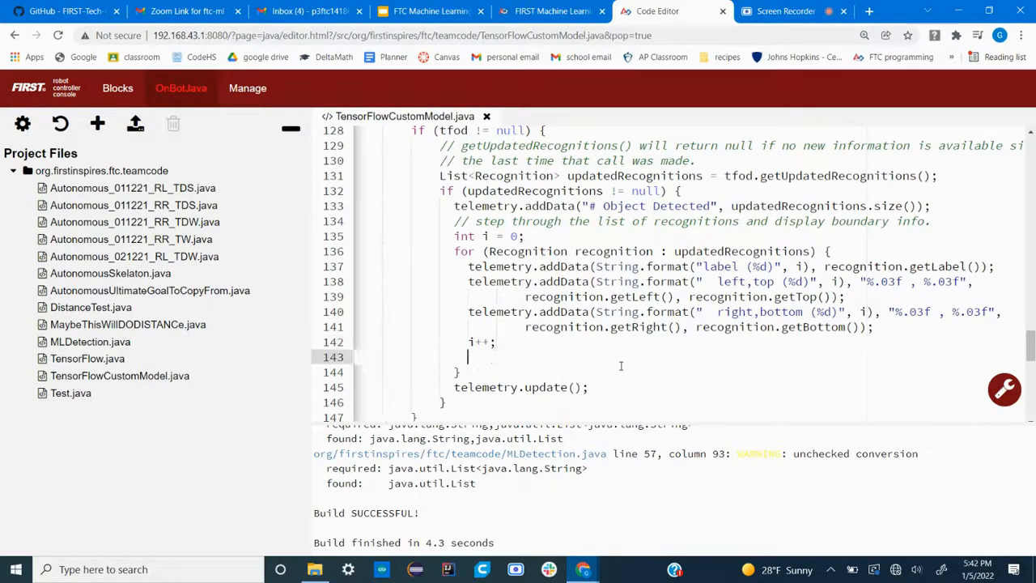
pyautogui.write('Recogn')
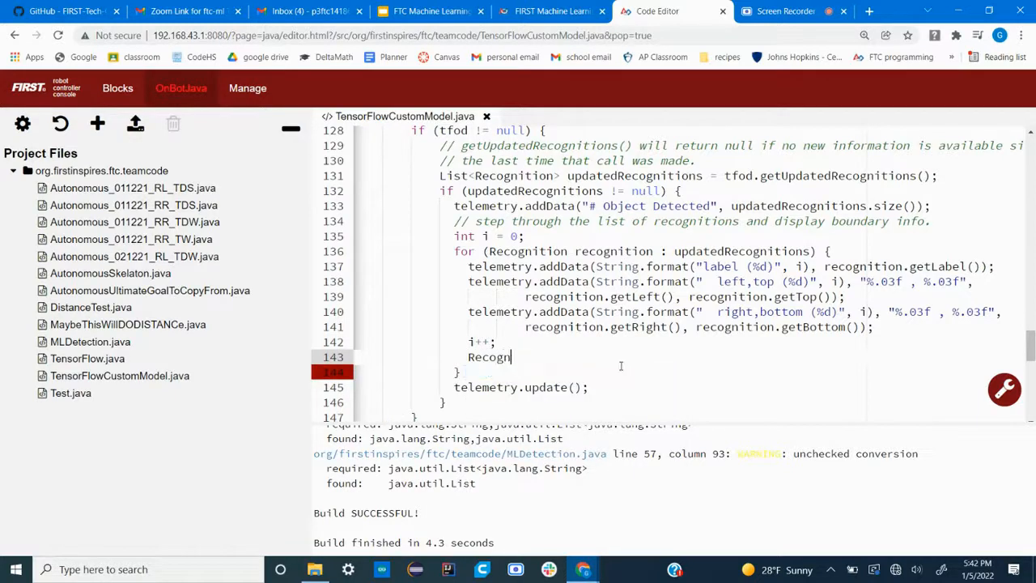
pyautogui.write('ition')
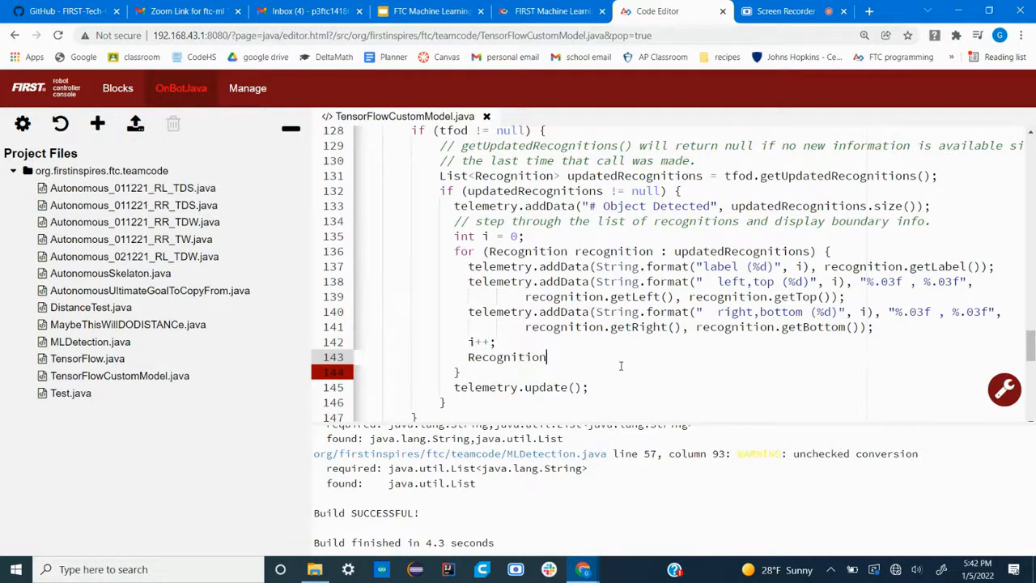
pyautogui.write('.')
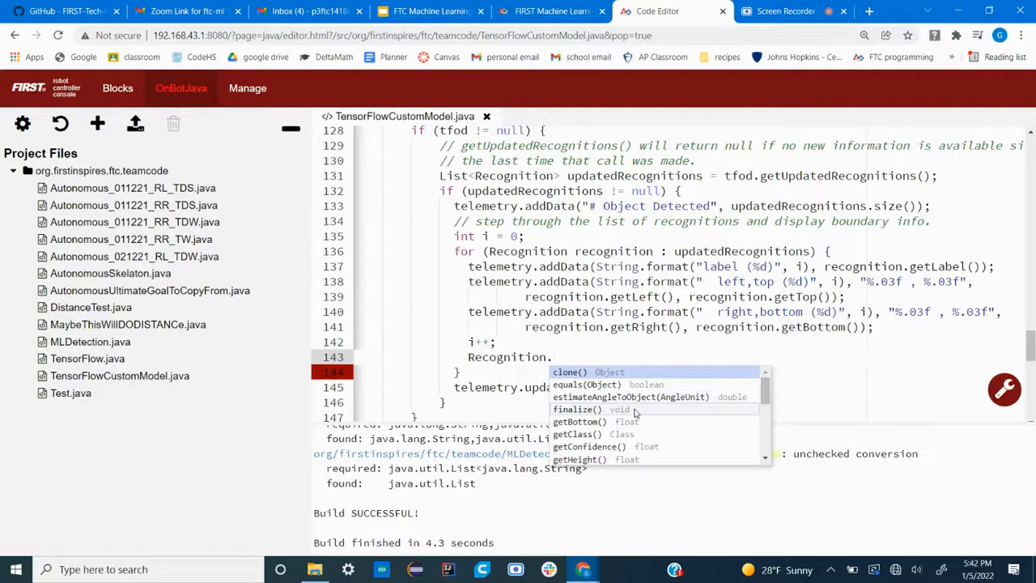
pyautogui.moveTo(619, 421)
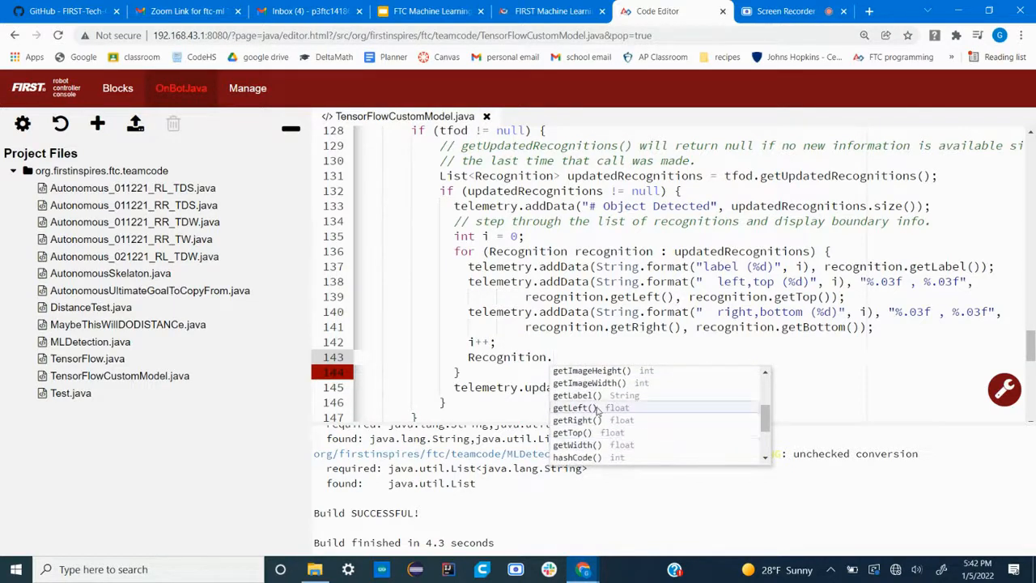
pyautogui.moveTo(599, 432)
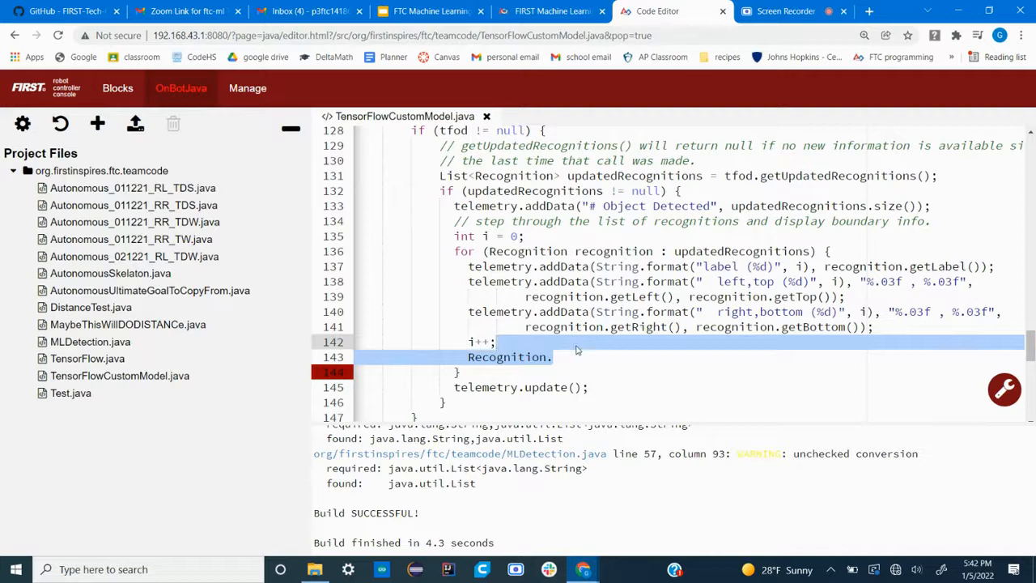
pyautogui.press('Delete')
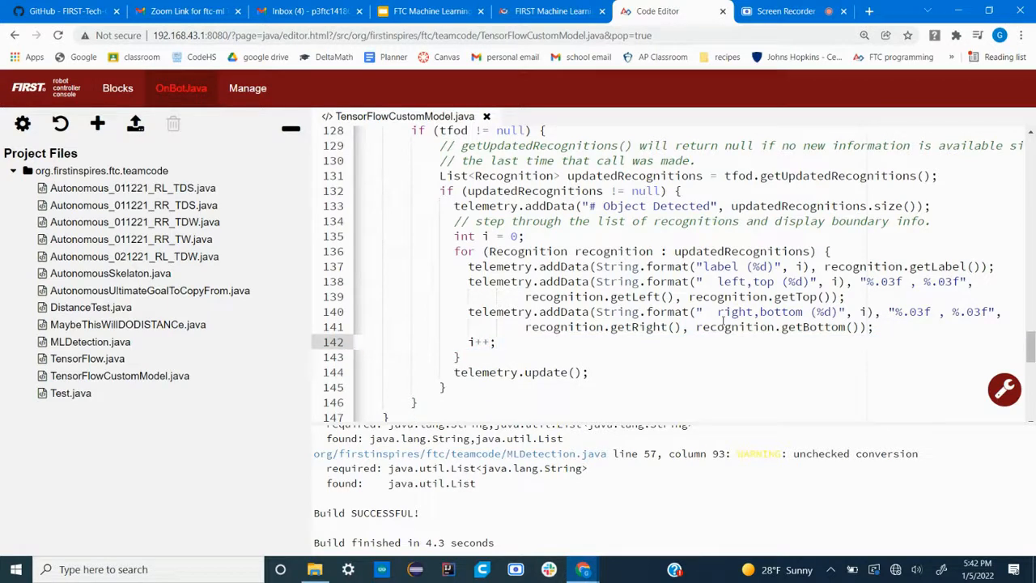